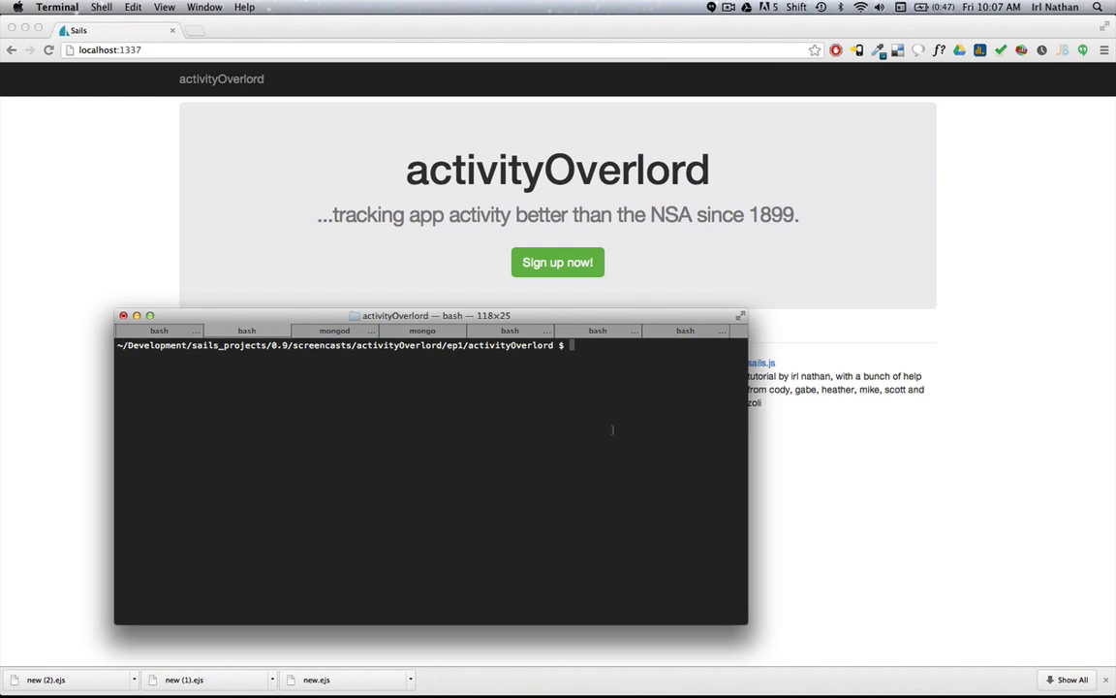
# Run 'sails generate user' to create the User model and controller
pyautogui.write('sails generate')
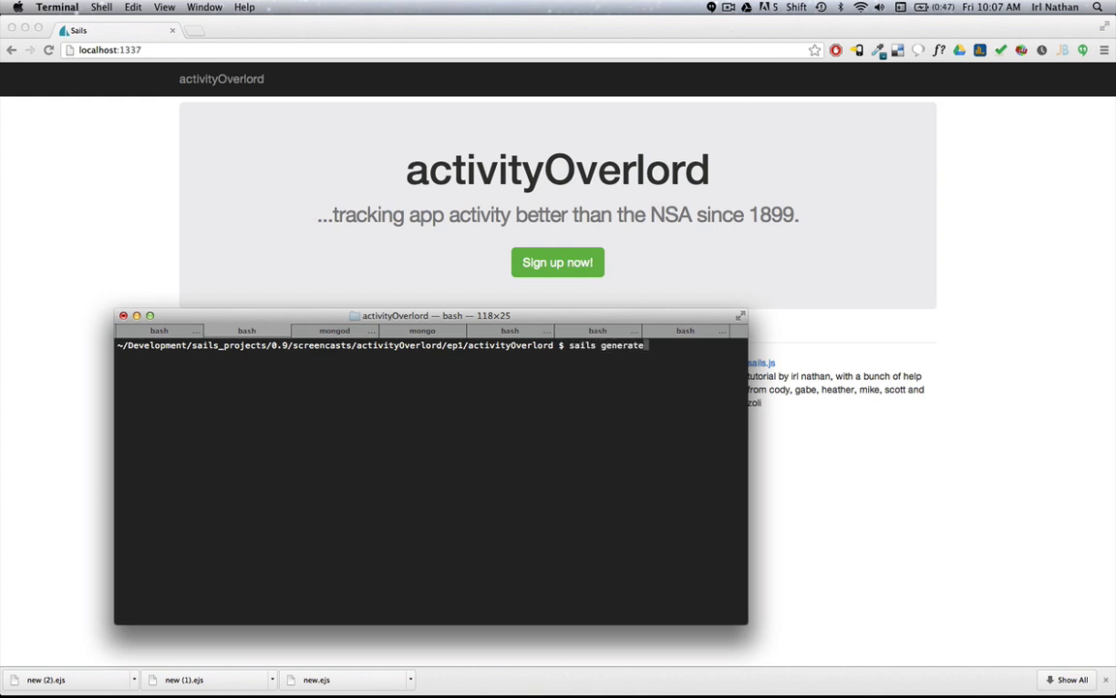
pyautogui.write('user')
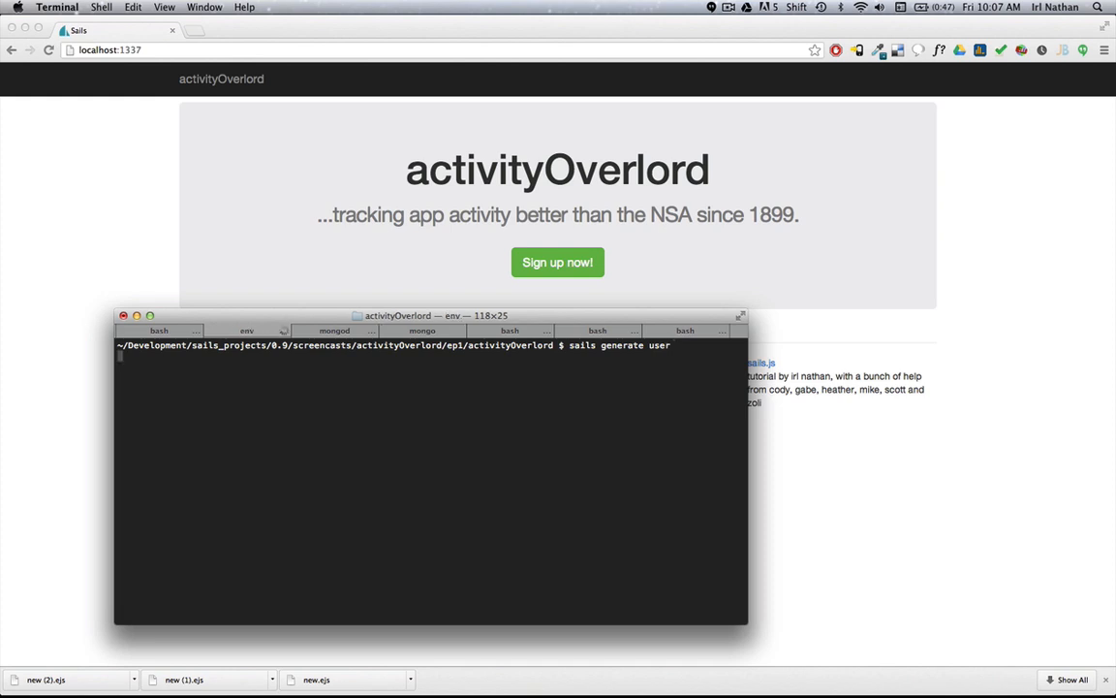
pyautogui.press('Return')
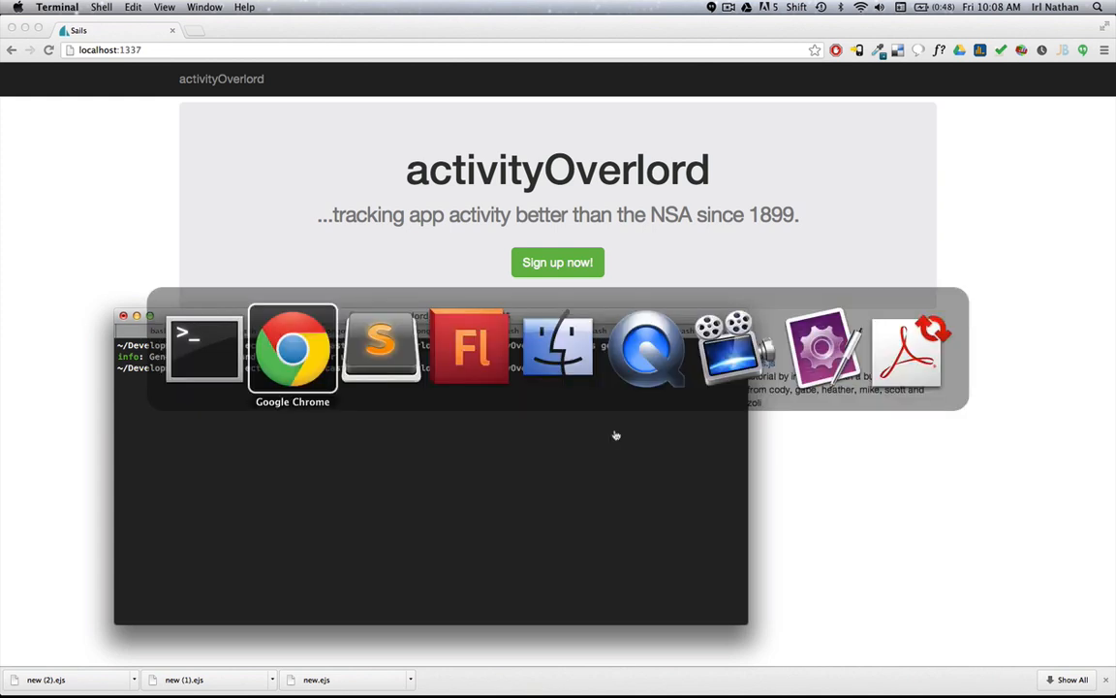
# Review the generated User.js and UserController.js stubs, checking the terminal output in between
pyautogui.click(380, 346)
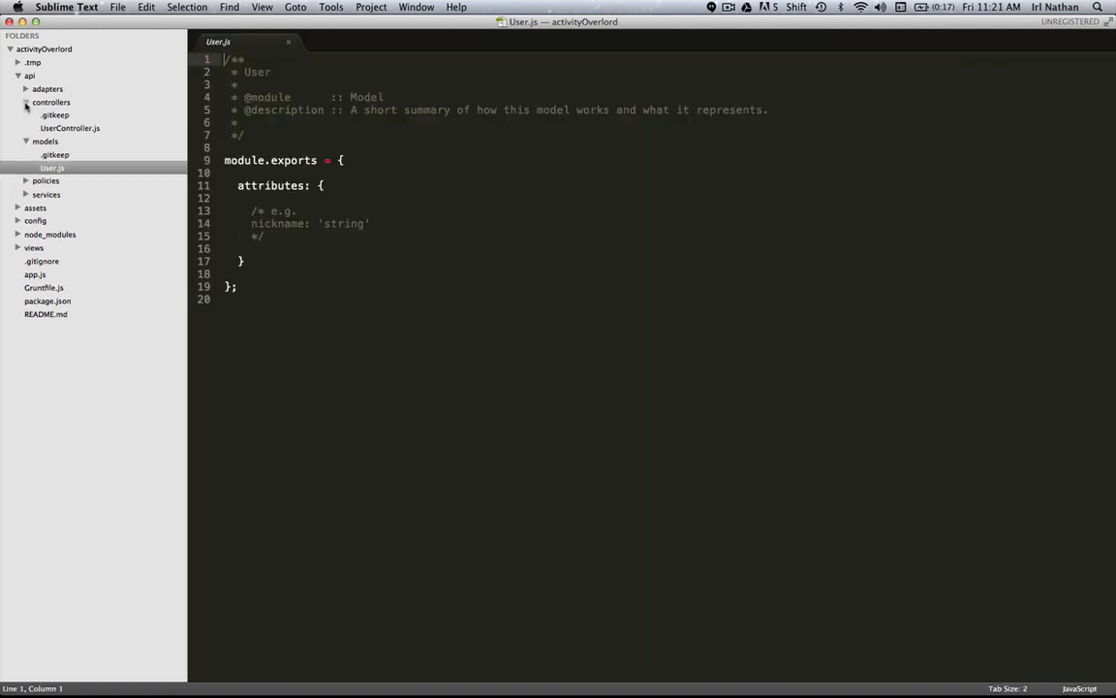
pyautogui.click(70, 128)
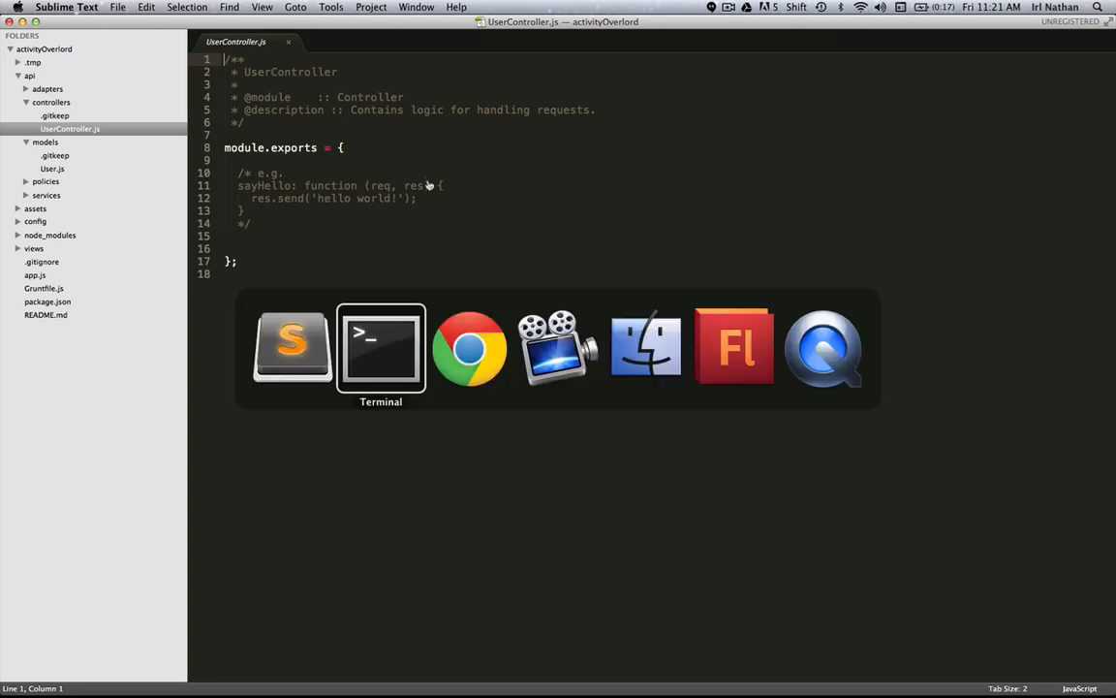
pyautogui.click(379, 346)
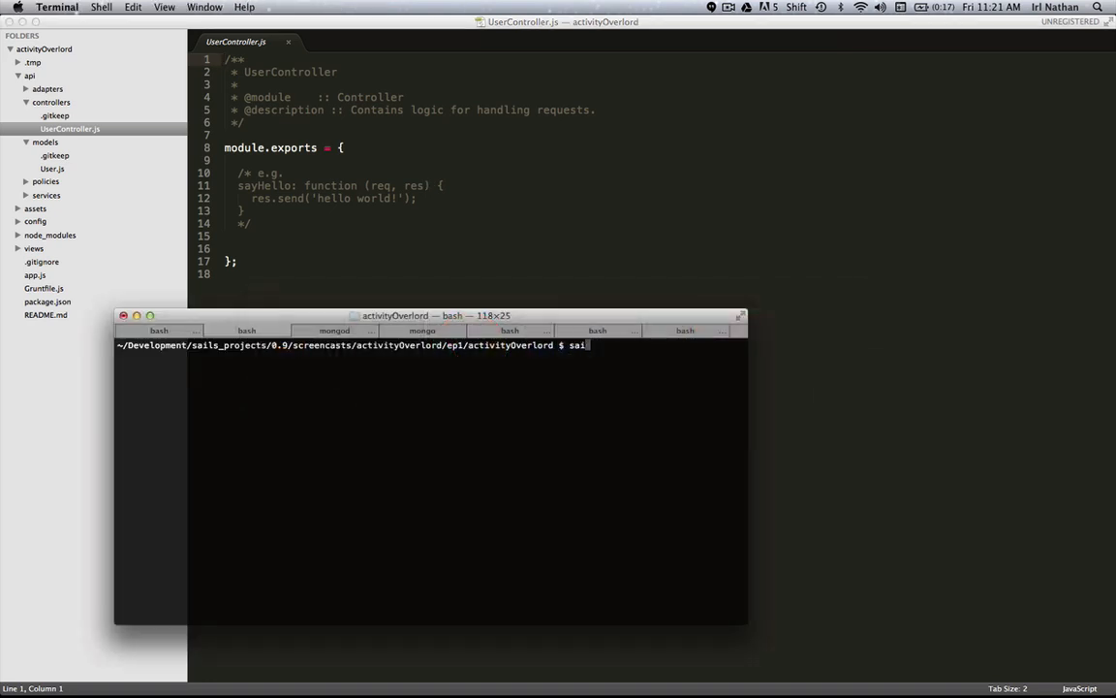
pyautogui.press('Return')
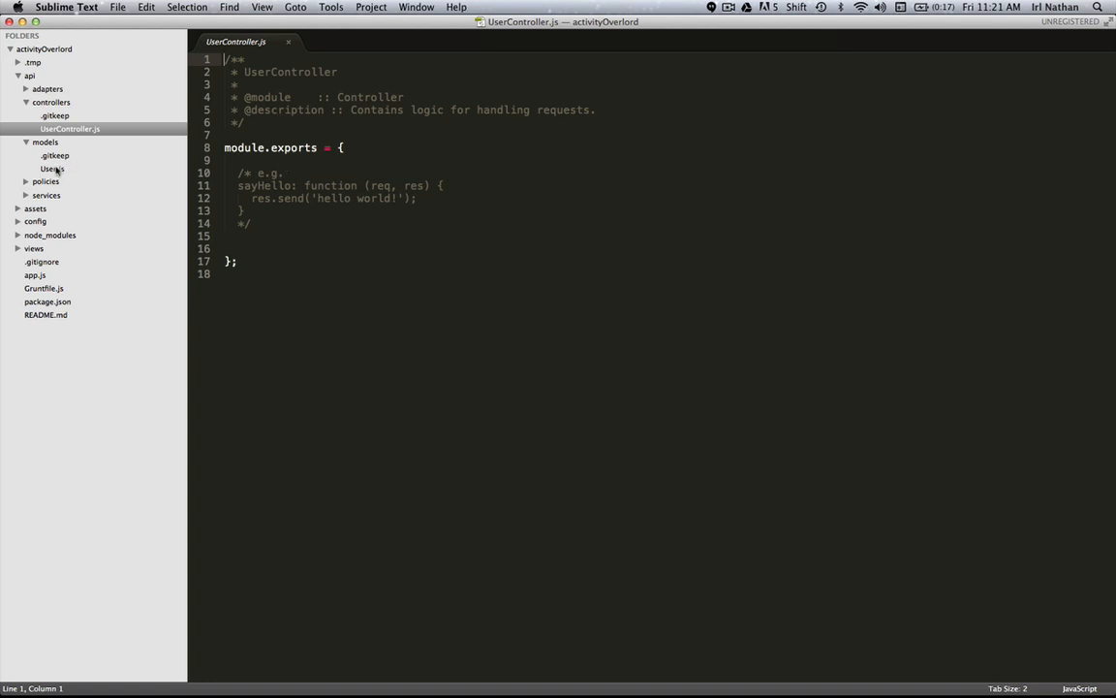
# Replace the commented example in User.js attributes with name and title of type 'string'
pyautogui.click(52, 168)
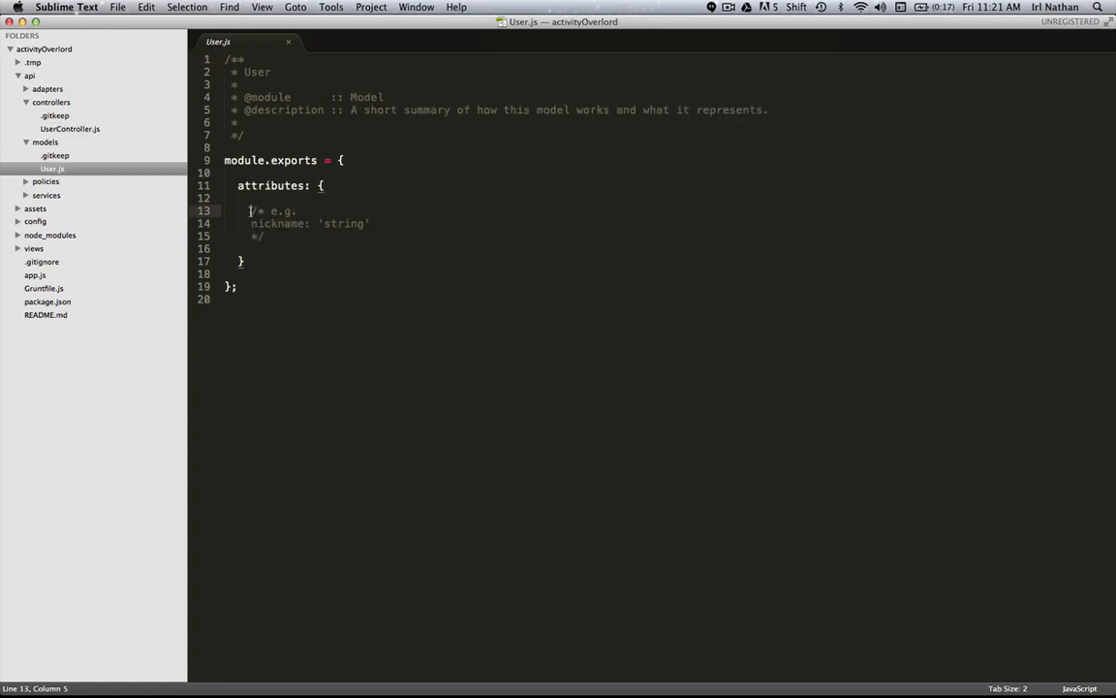
pyautogui.moveTo(249, 210); pyautogui.dragTo(264, 236)
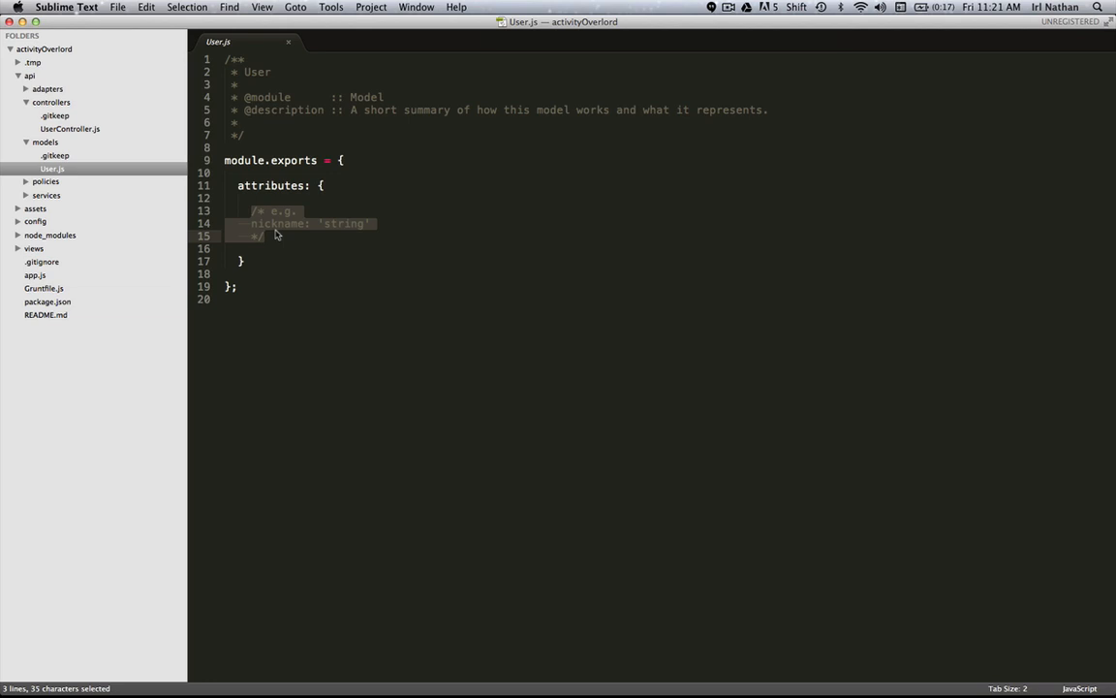
pyautogui.click(18, 75)
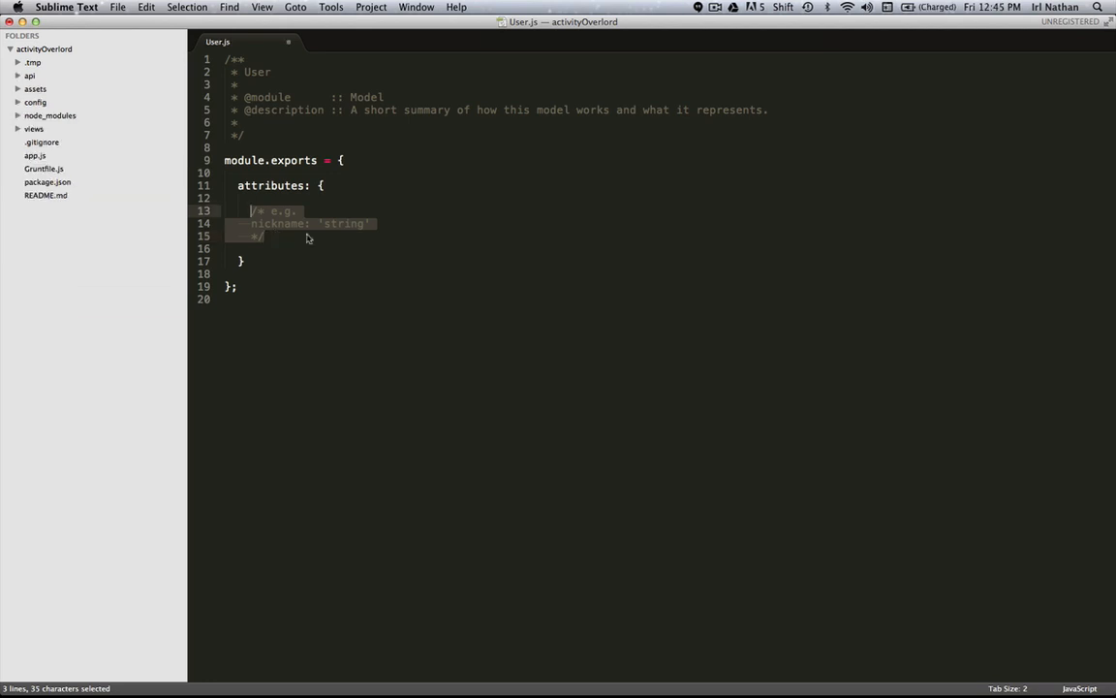
pyautogui.write('name: {')
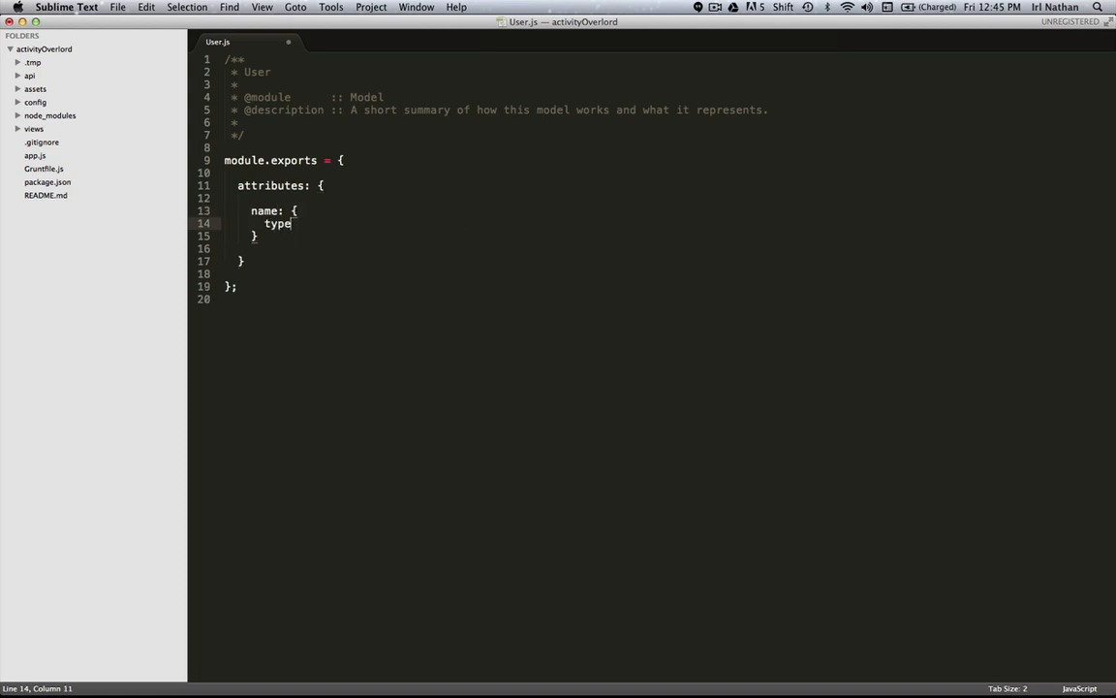
pyautogui.write(": 'string'")
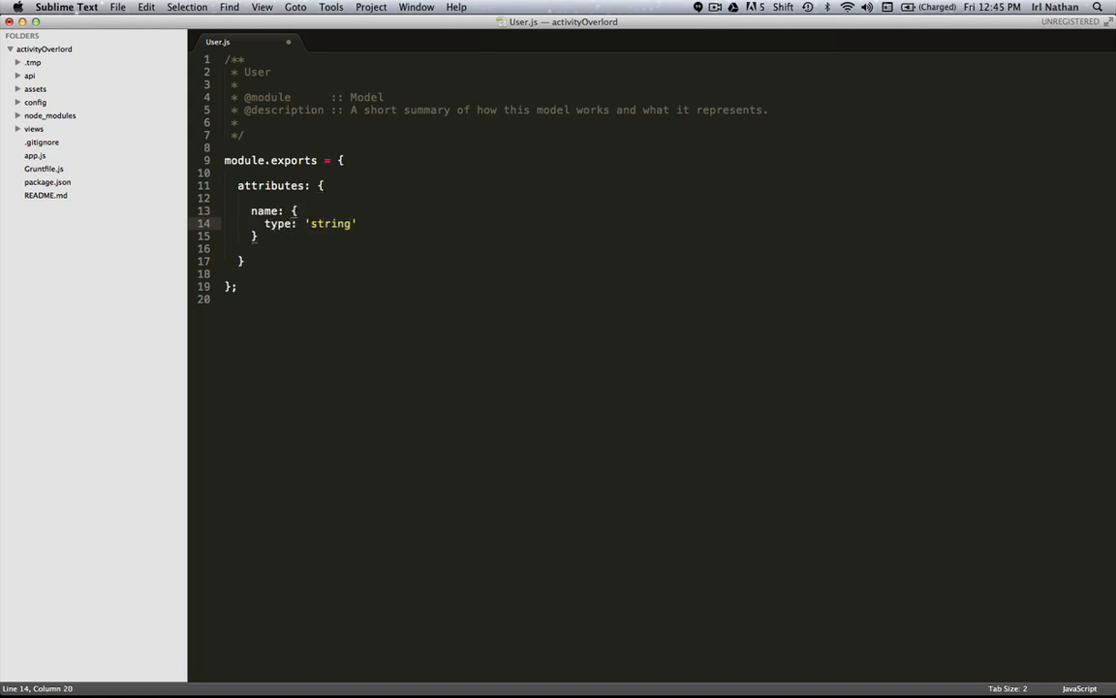
pyautogui.write(',')
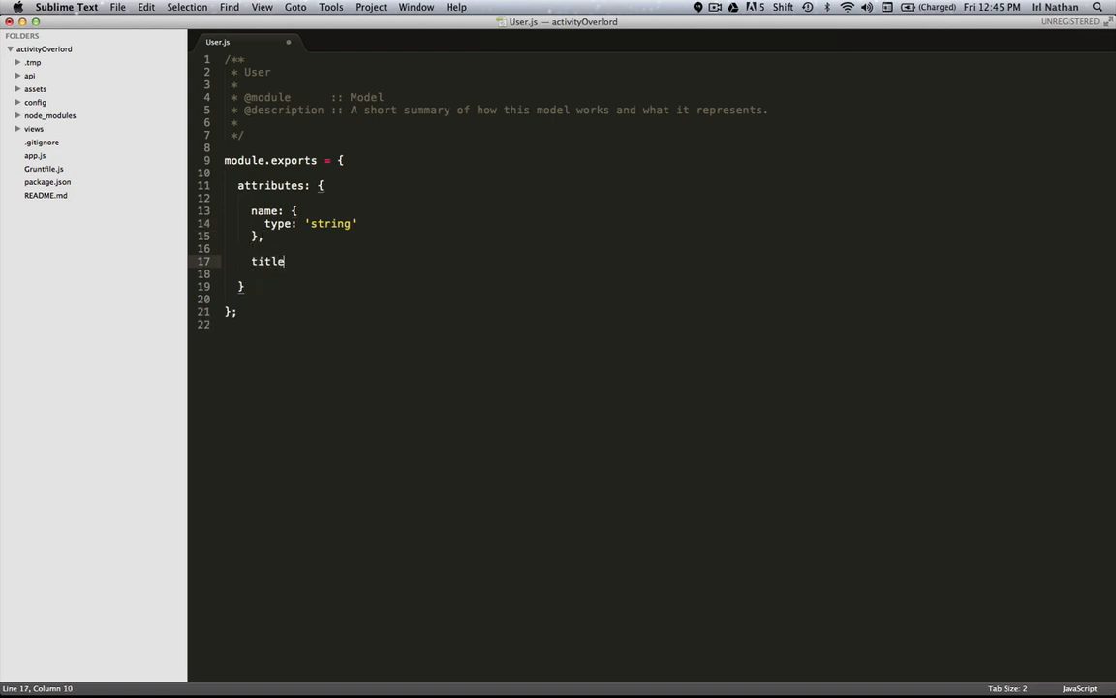
pyautogui.write(': {')
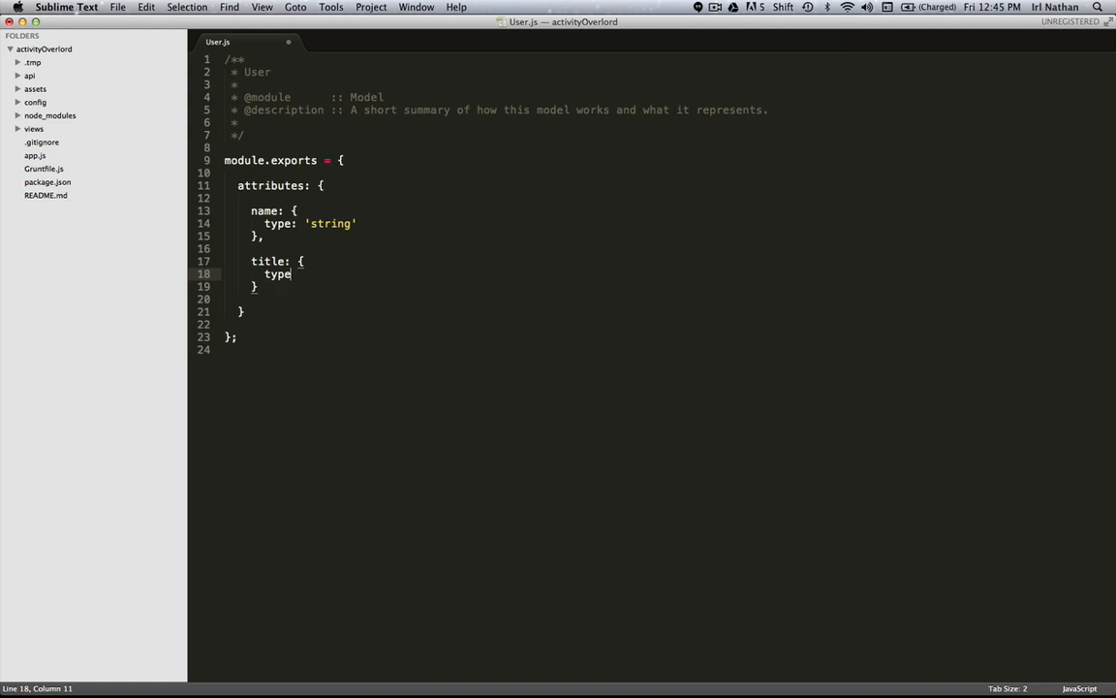
pyautogui.write(": 'string'")
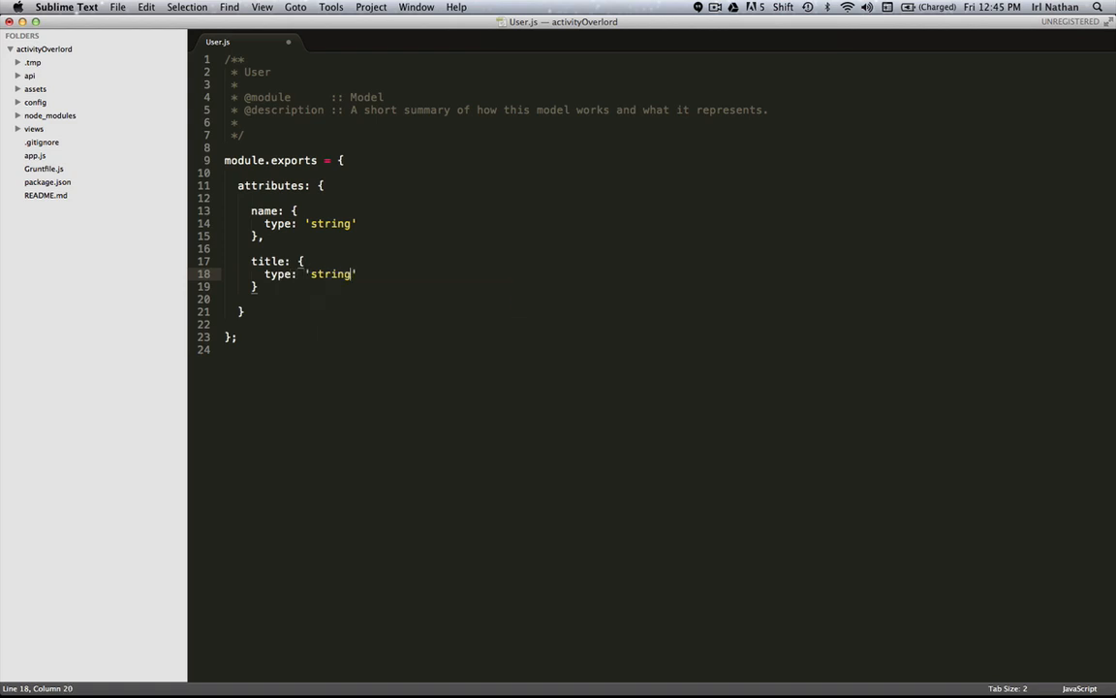
# Add email and encryptedPassword attributes of type 'string' to the User model
pyautogui.press('enter')
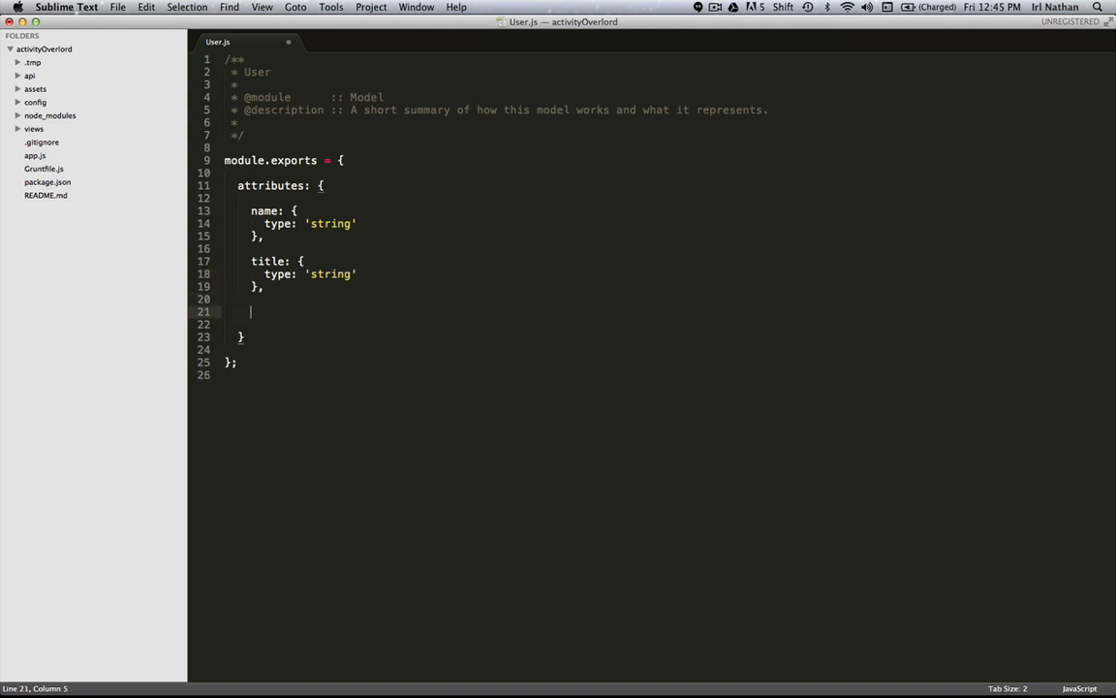
pyautogui.write('email:')
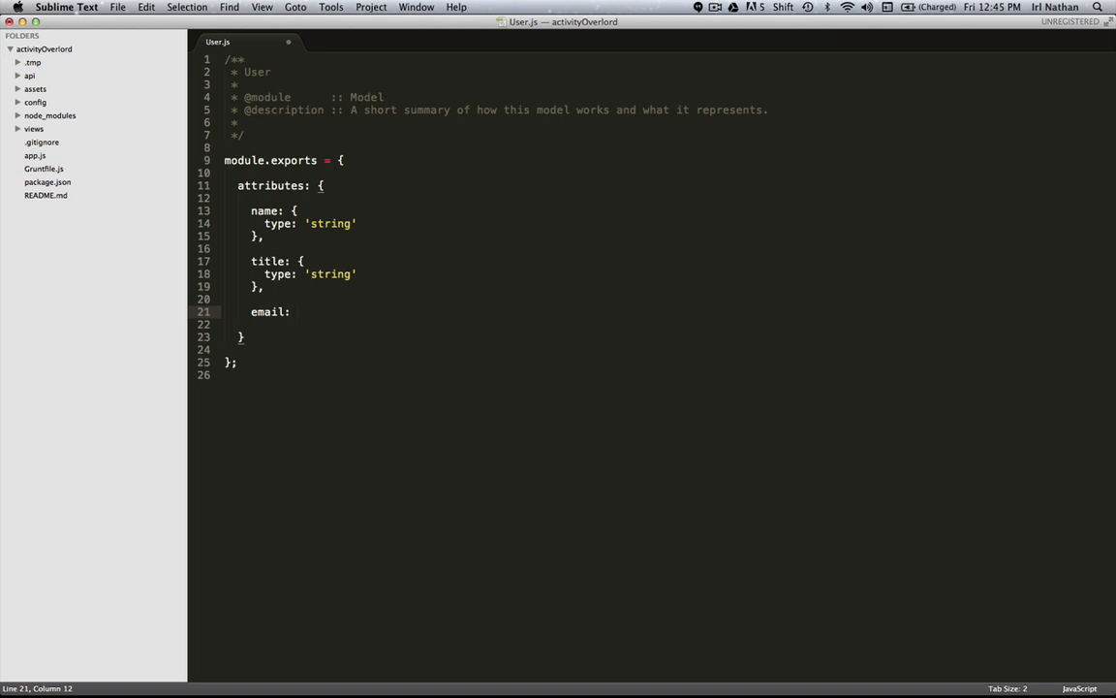
pyautogui.write('{')
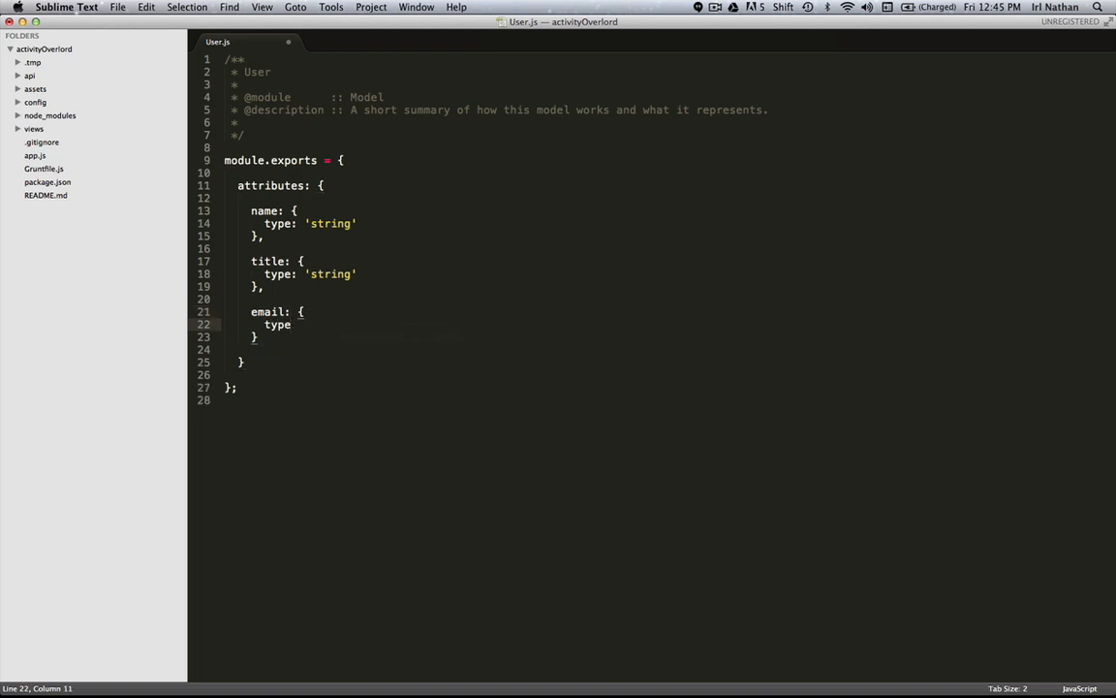
pyautogui.write("'str'")
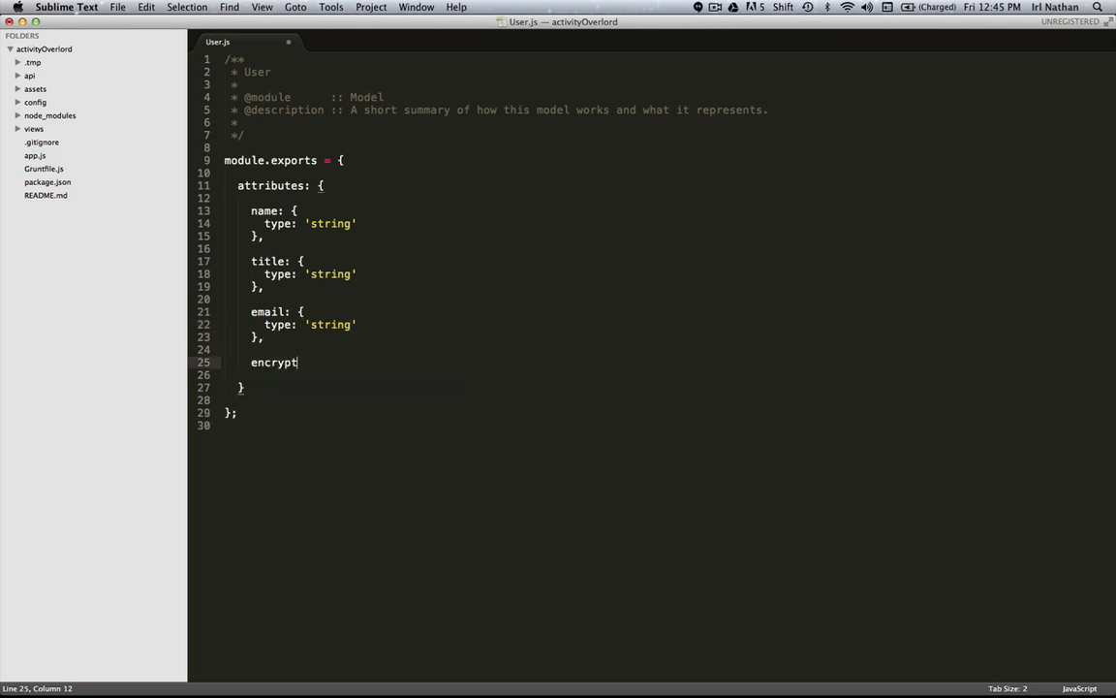
pyautogui.write('edPasswo')
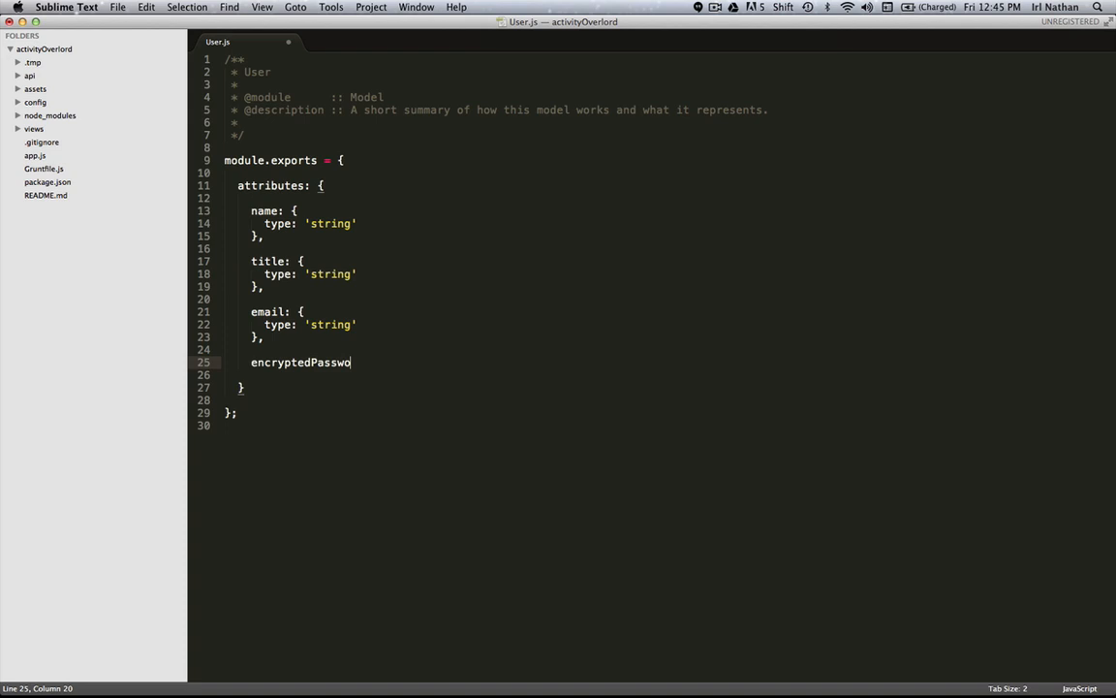
pyautogui.write('rd: {')
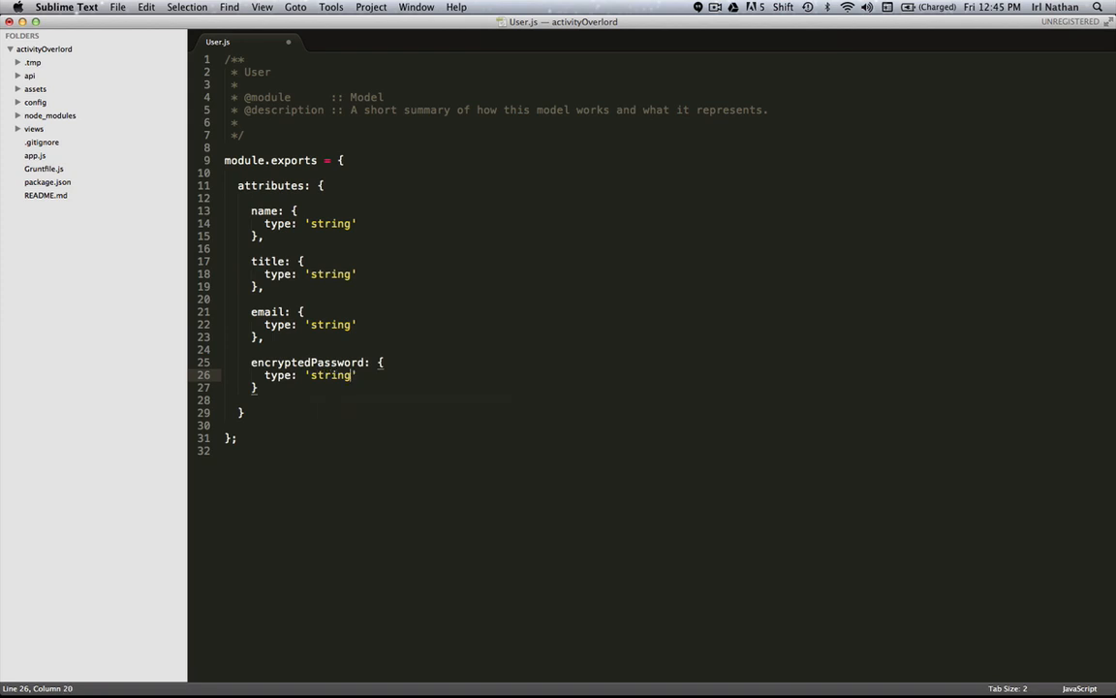
pyautogui.click(225, 349)
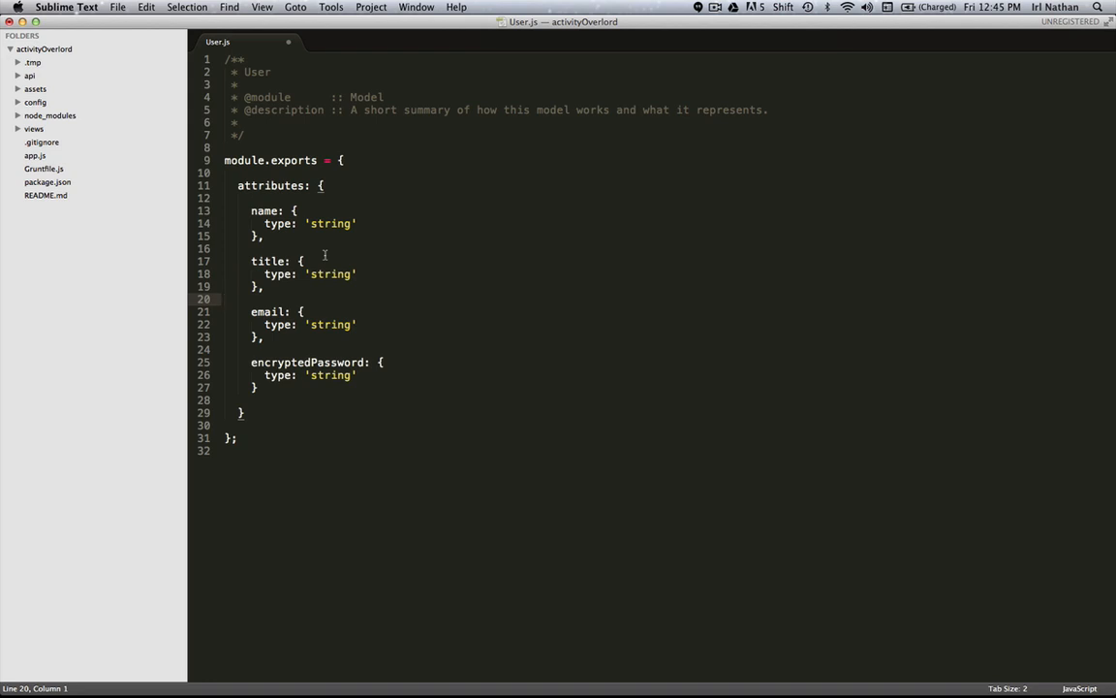
# Mark the name attribute as required: true
pyautogui.click(358, 223)
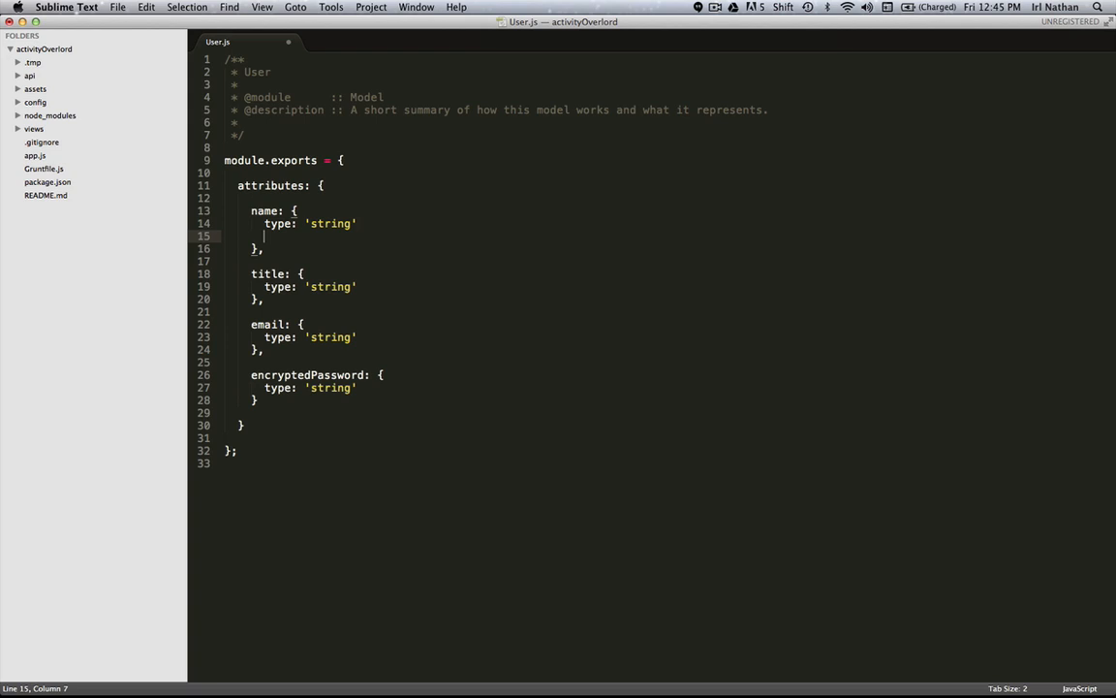
pyautogui.write('require')
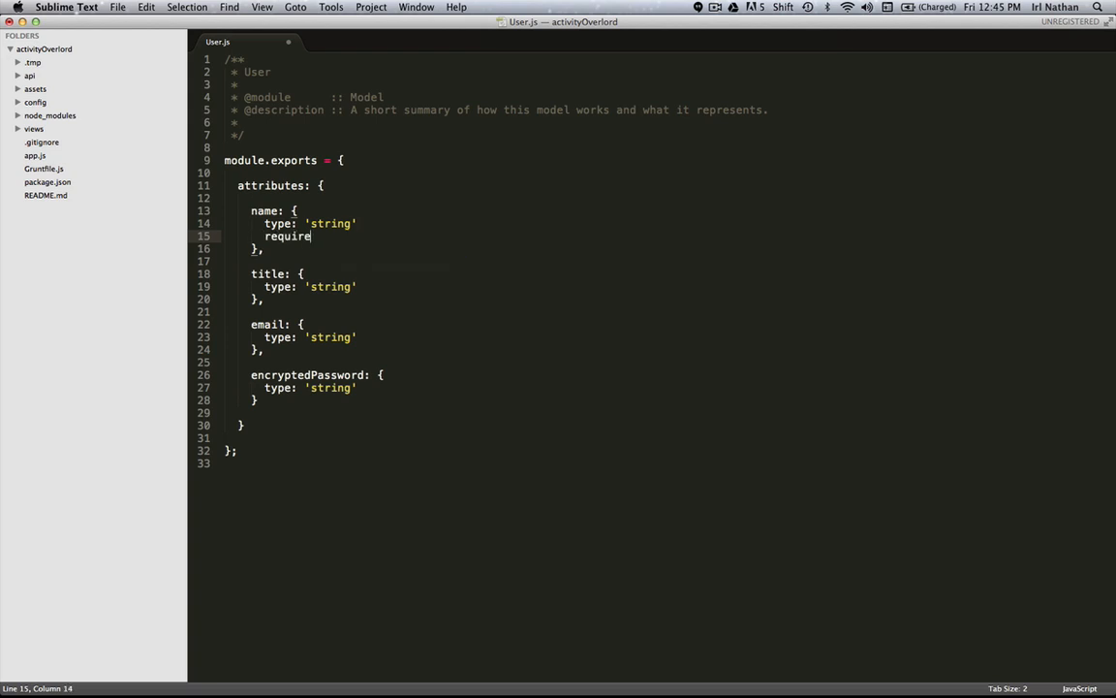
pyautogui.write('d: true')
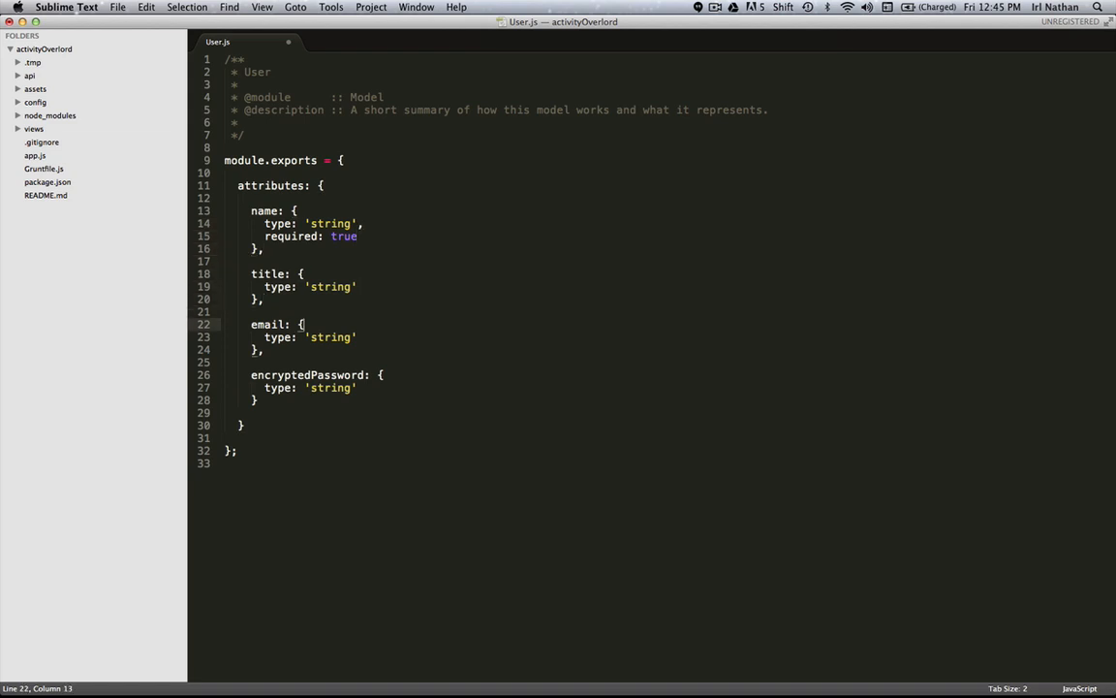
pyautogui.write(',')
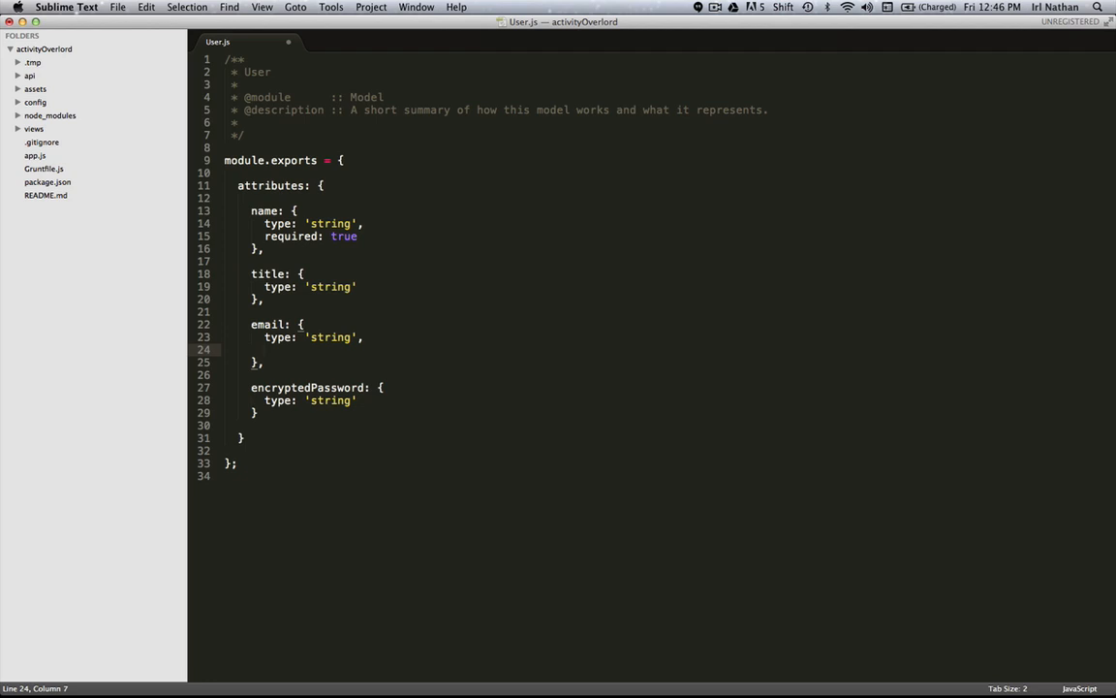
# Give the email attribute email: true, required: true and unique: true validations
pyautogui.write('email:')
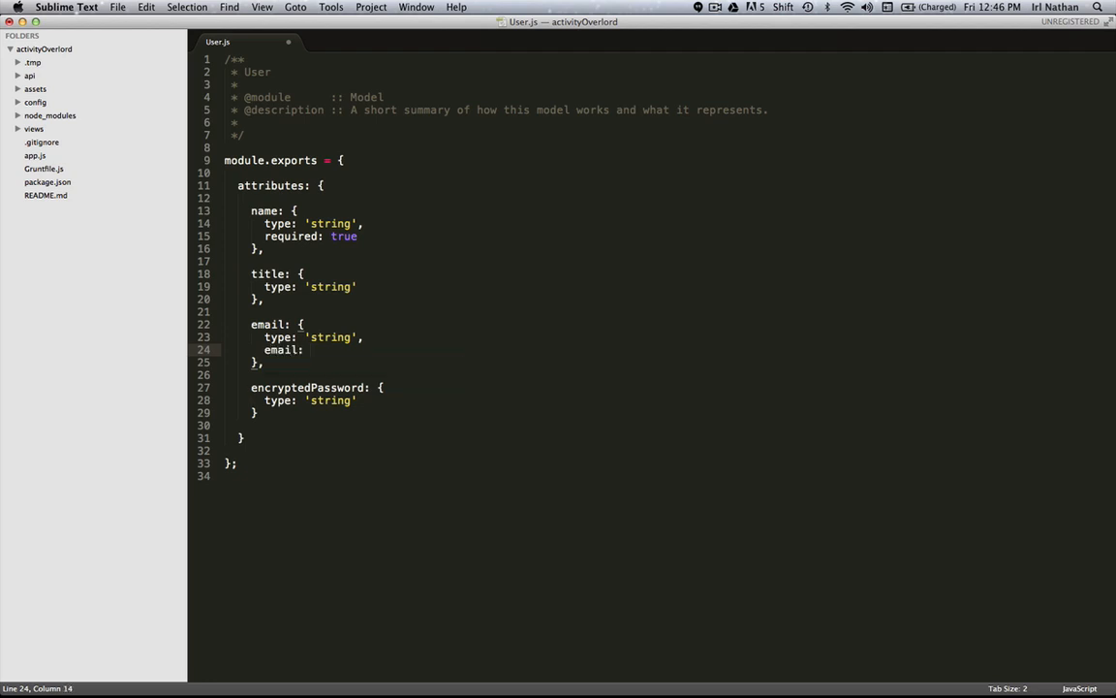
pyautogui.write('true,')
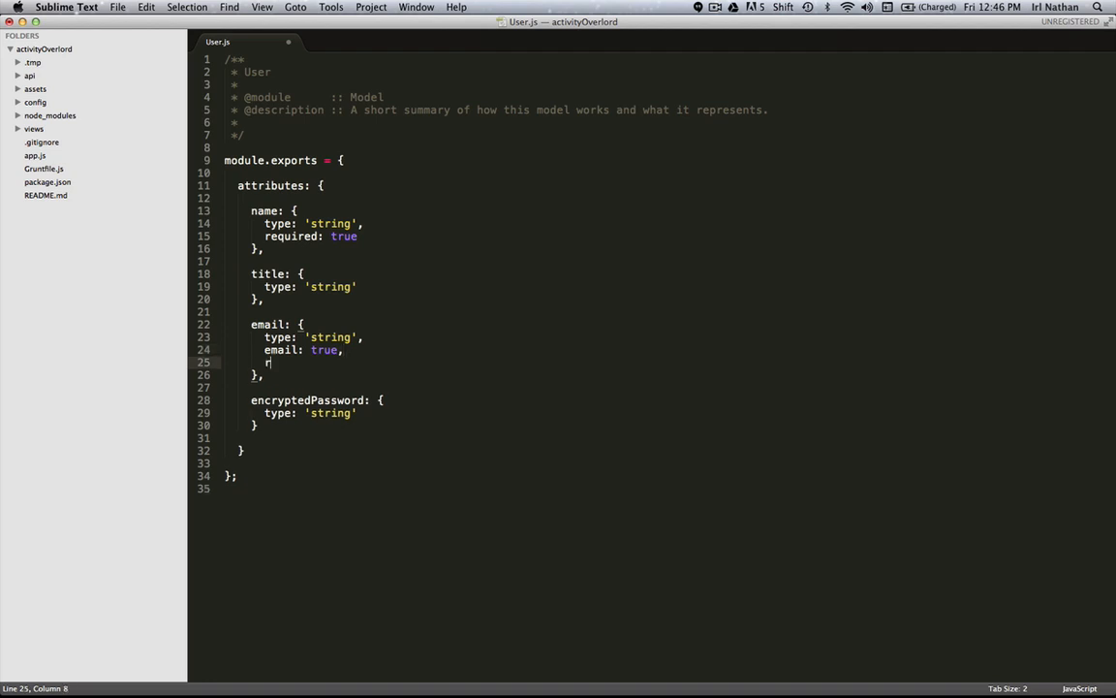
pyautogui.write('rquired: true,')
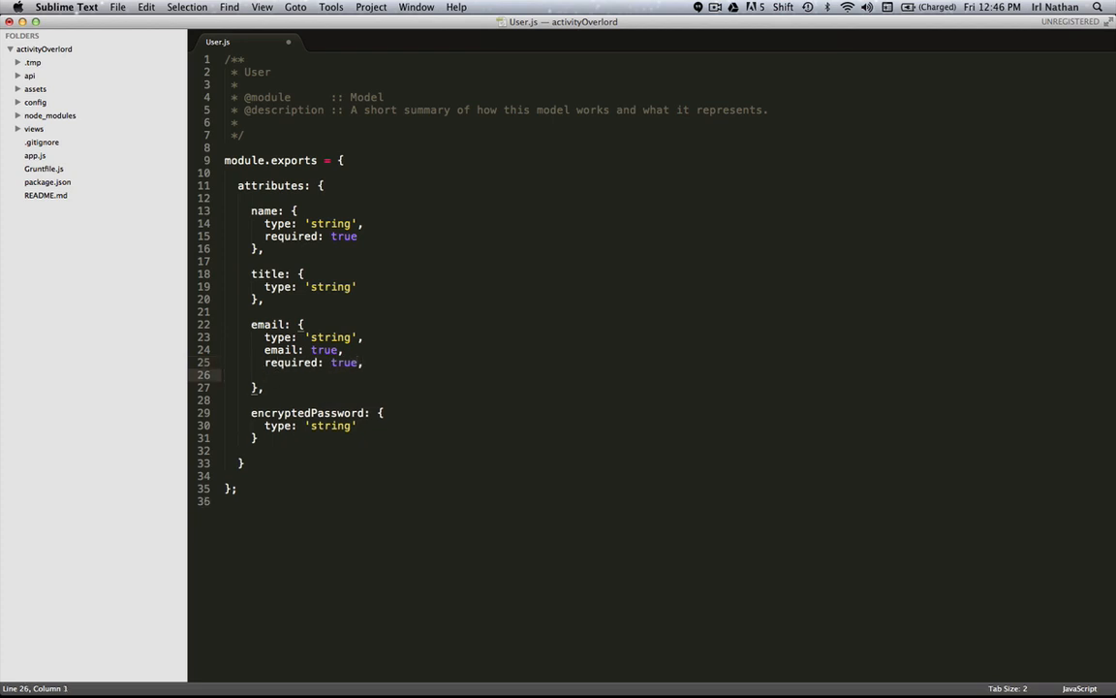
pyautogui.write('uniq')
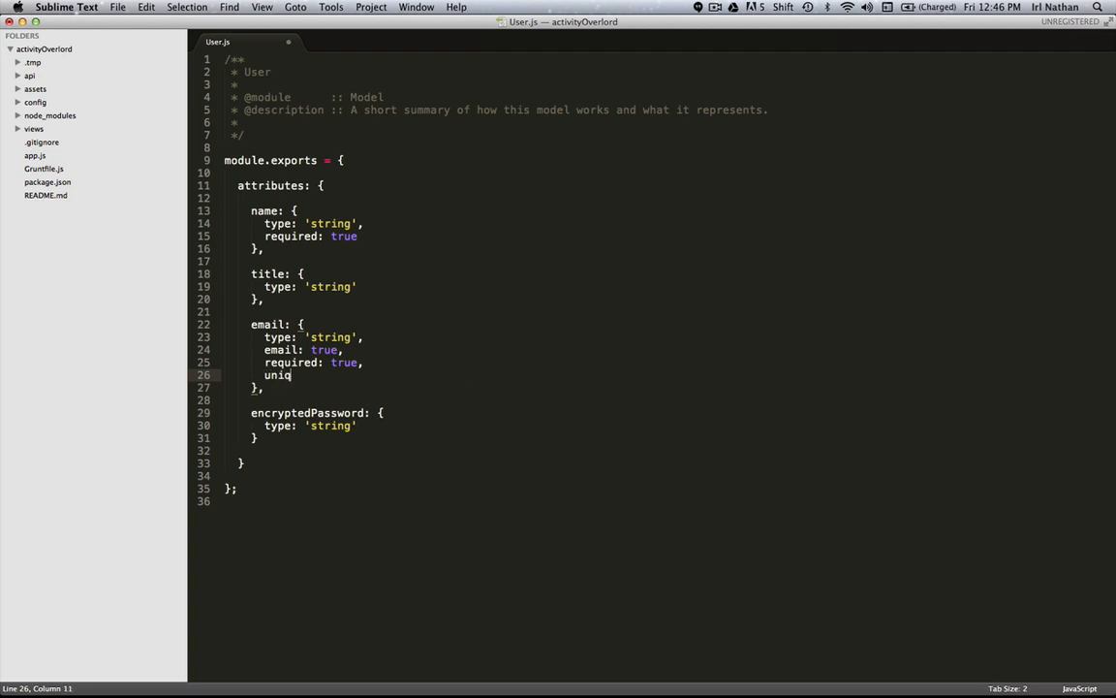
pyautogui.write('ue: true')
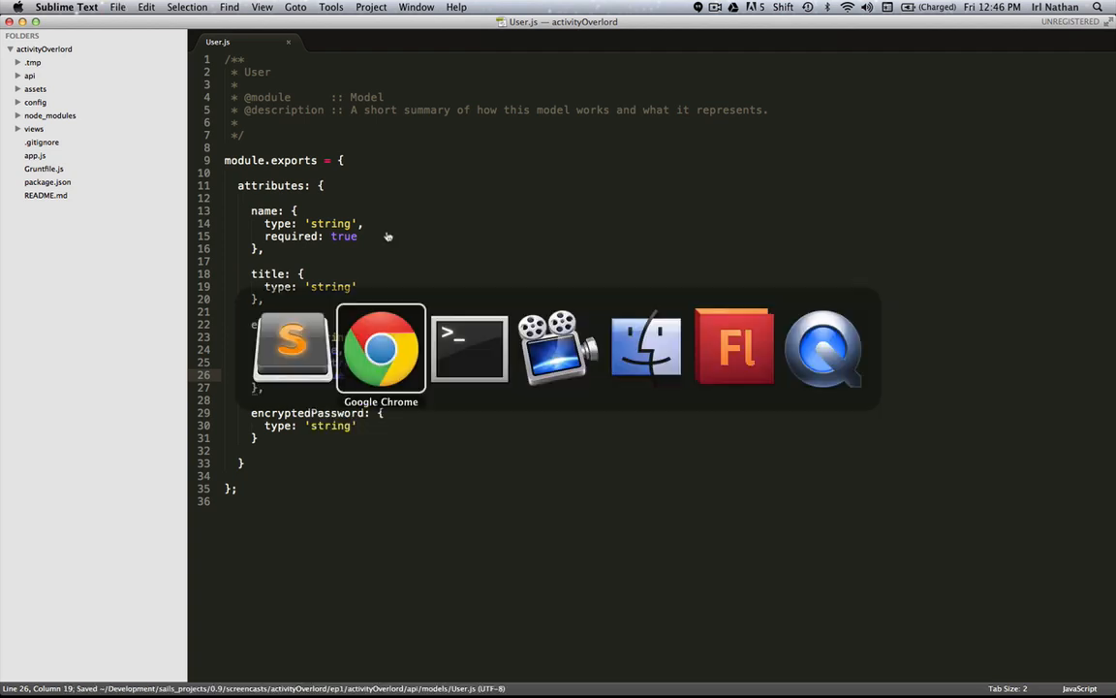
# Start the Sails server with 'sails lift' in Terminal
pyautogui.click(470, 348)
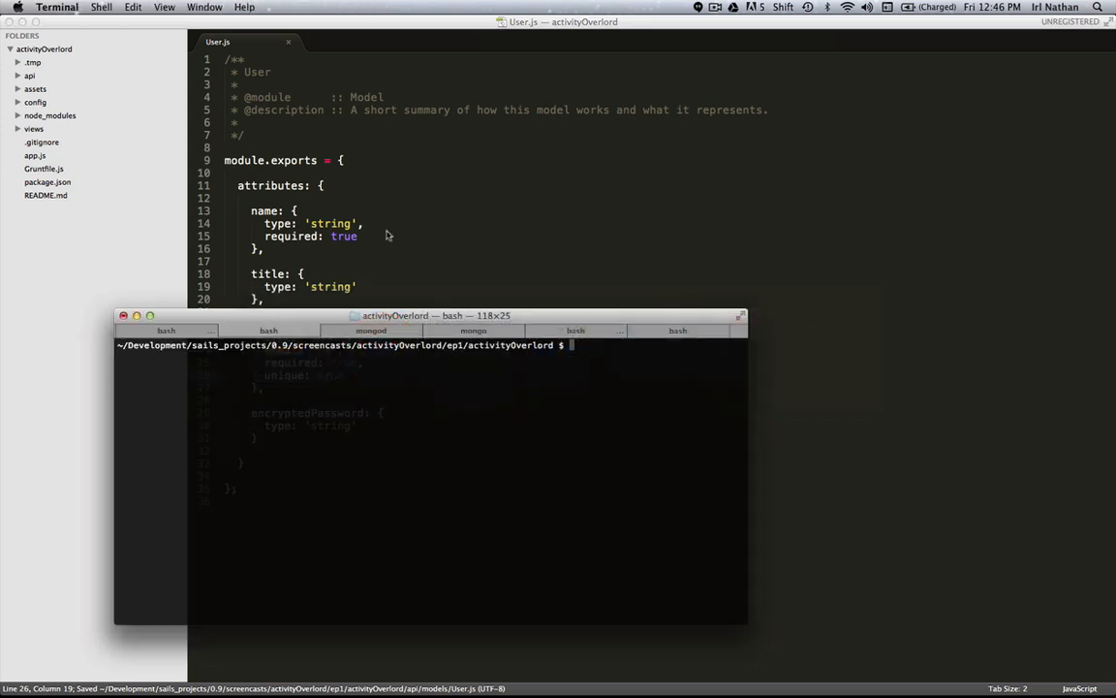
pyautogui.write('sails lift')
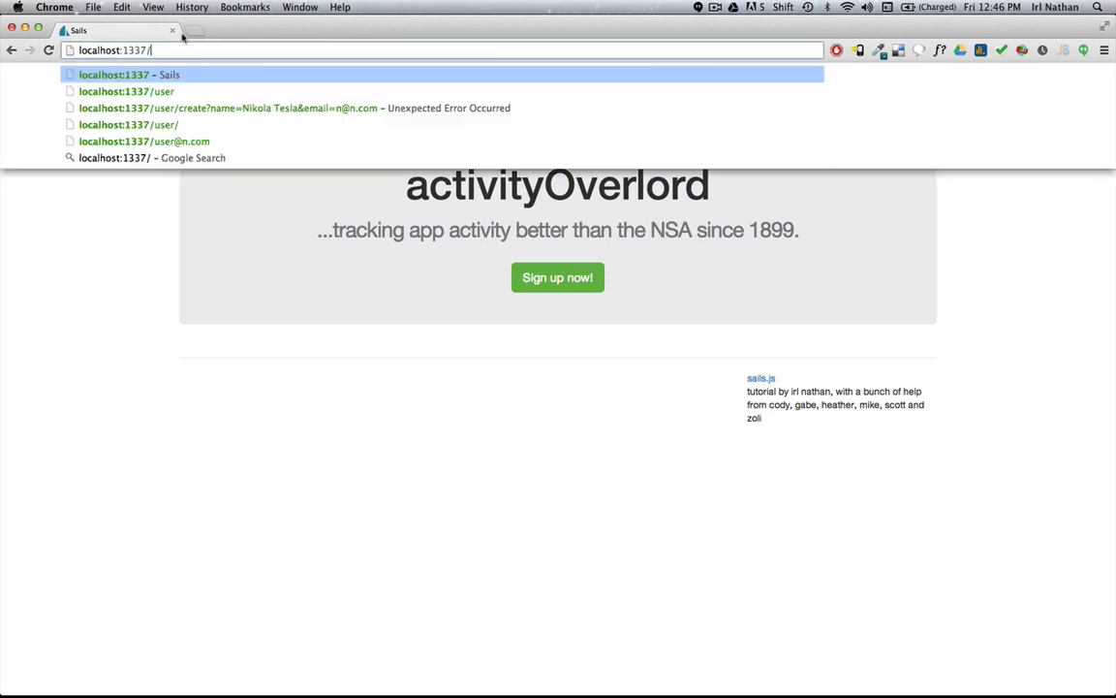
# Request localhost:1337/user/create with only a name, getting the email validation error
pyautogui.write('user/create?name=Irl Nathan')
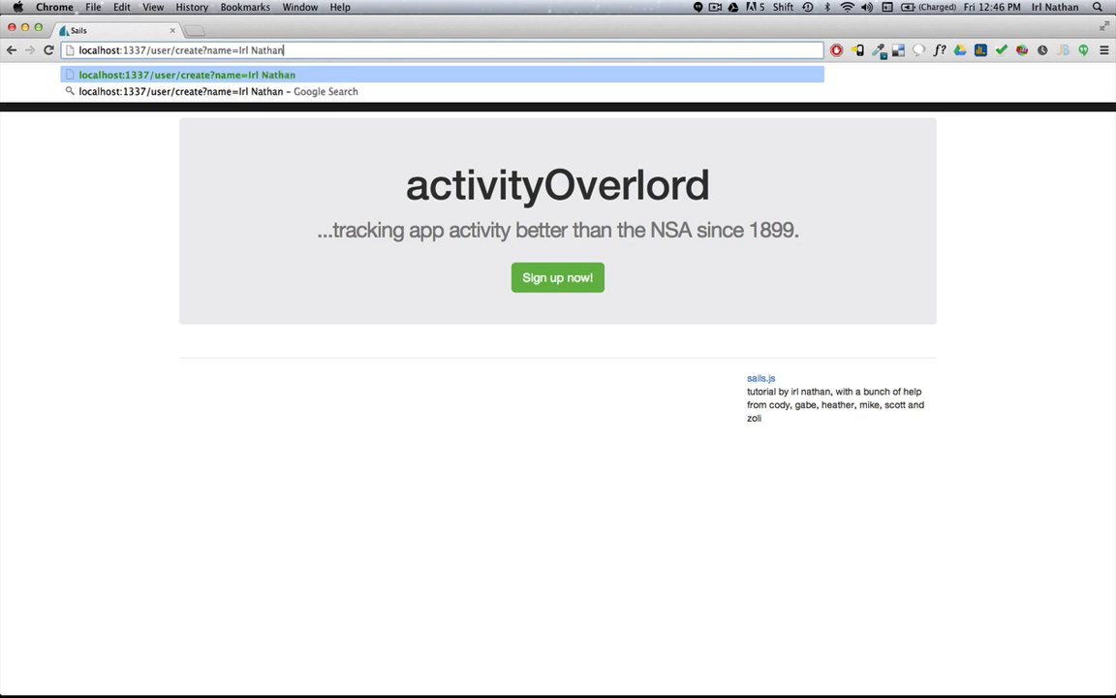
pyautogui.write('&')
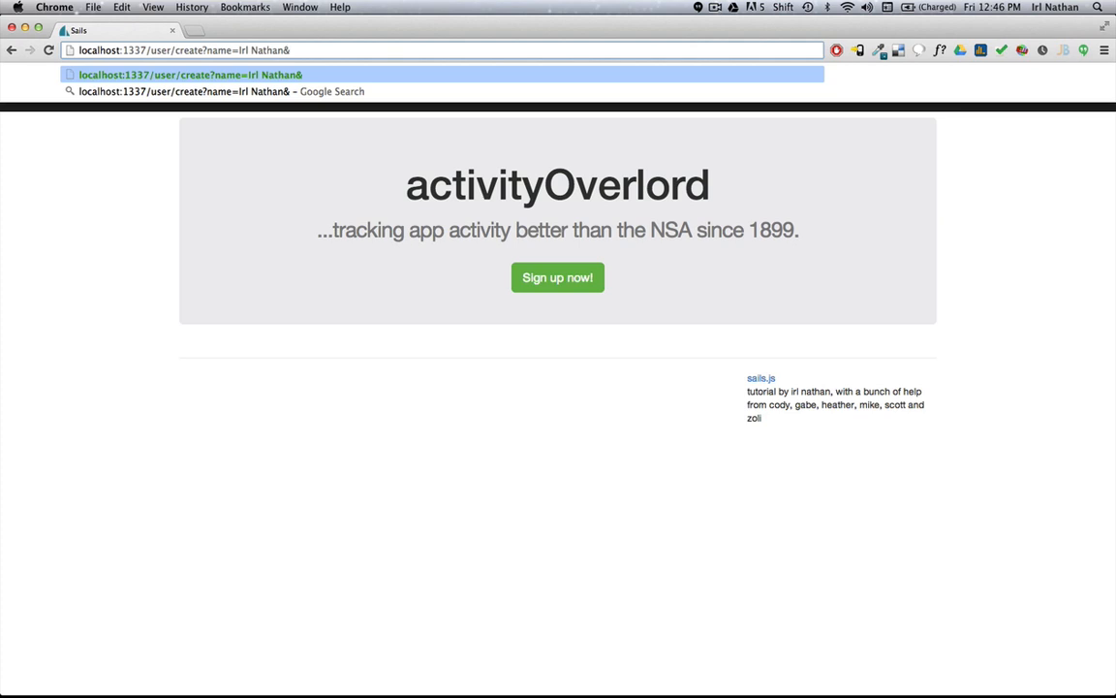
pyautogui.press('Backspace')
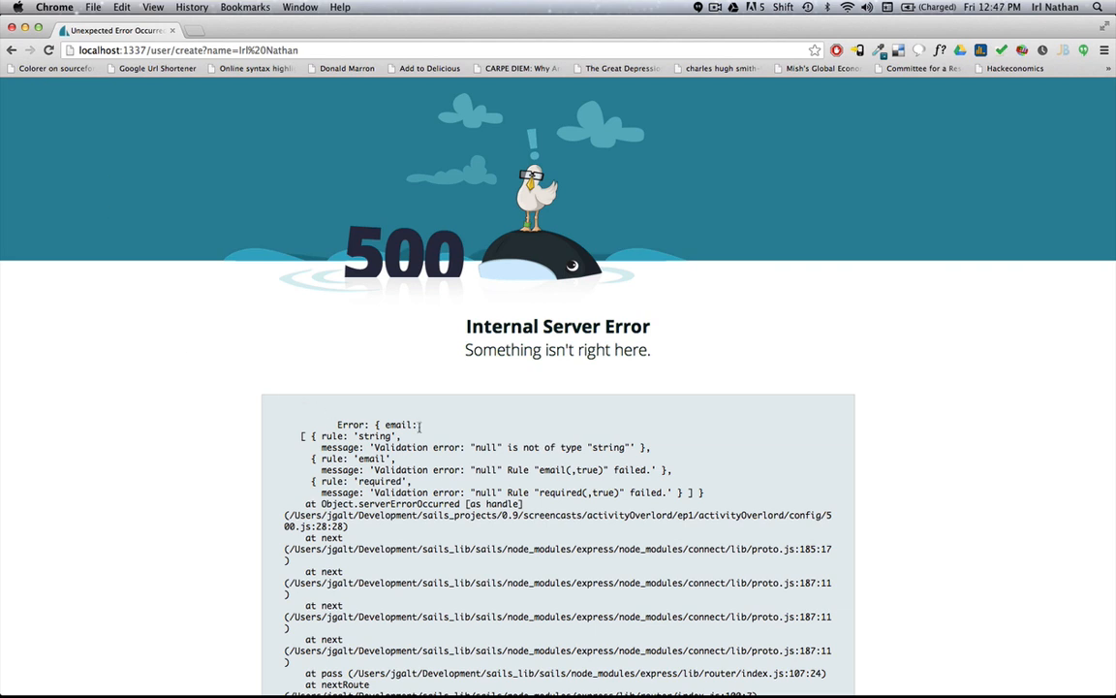
pyautogui.moveTo(463, 429)
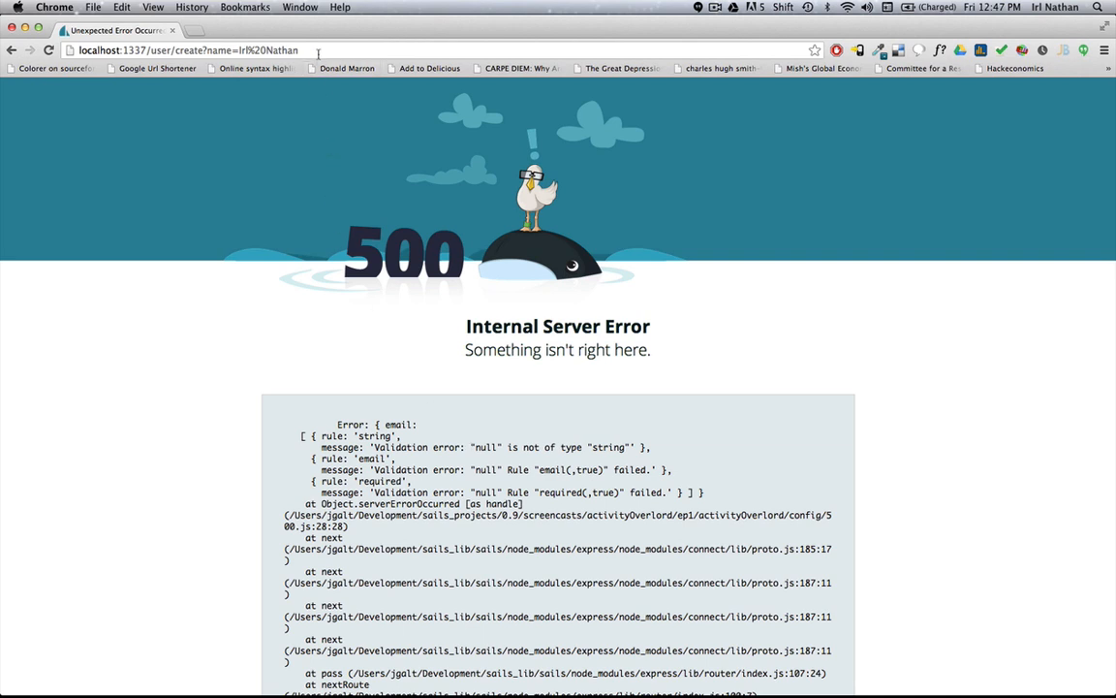
pyautogui.write('&')
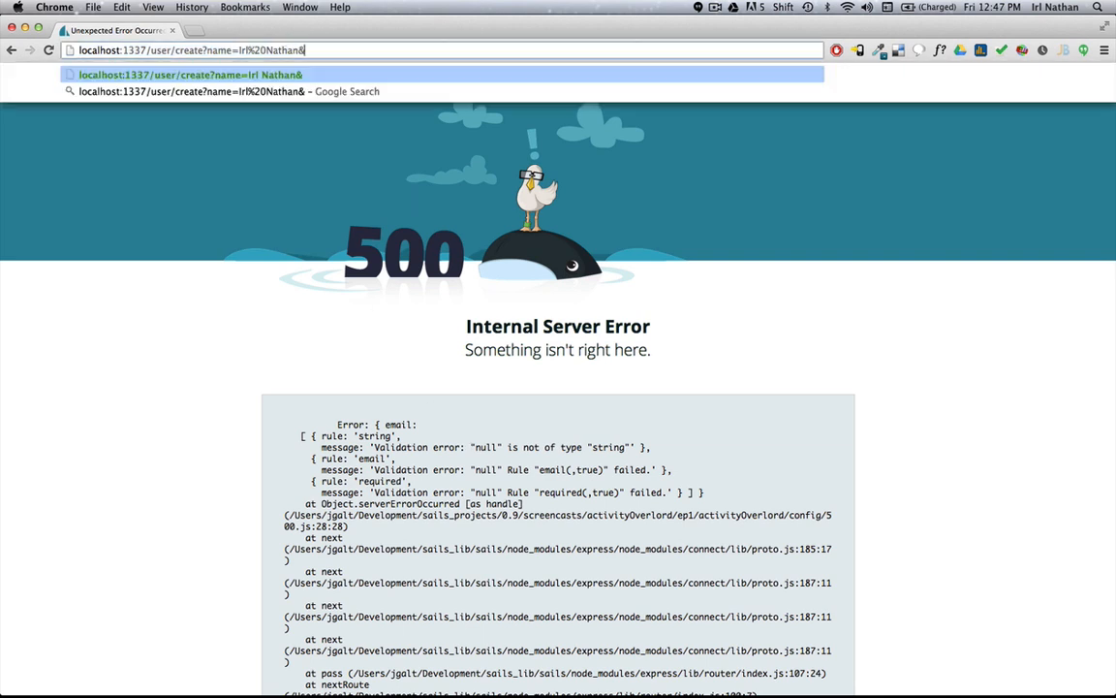
pyautogui.write('email=')
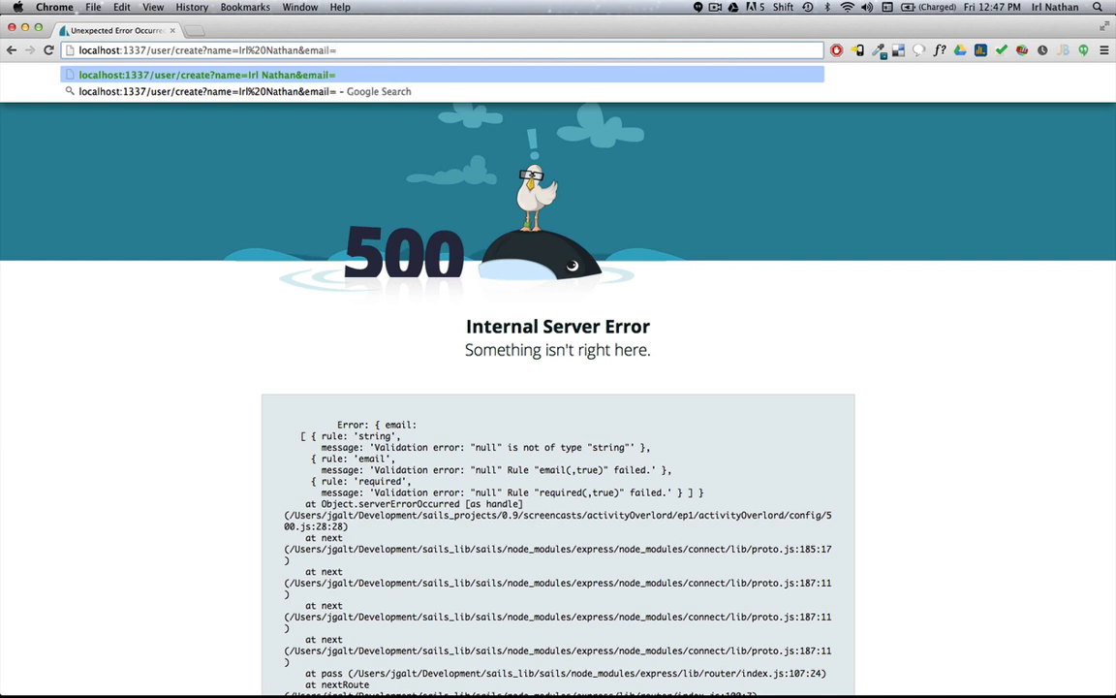
pyautogui.write('i@i.com')
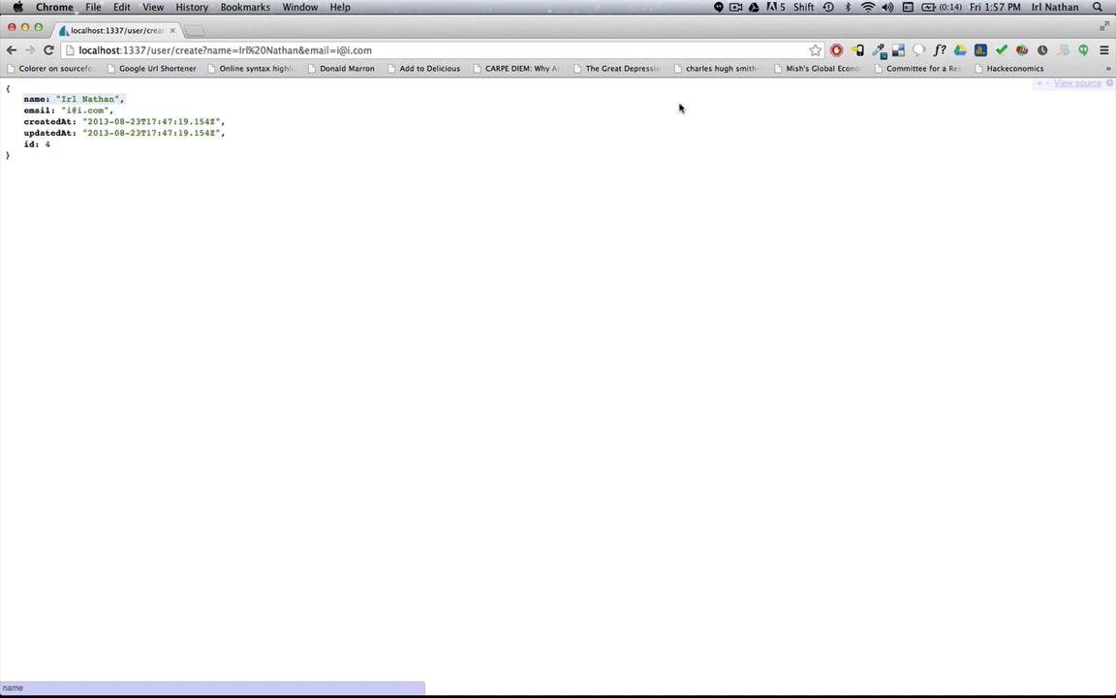
pyautogui.moveTo(603, 148)
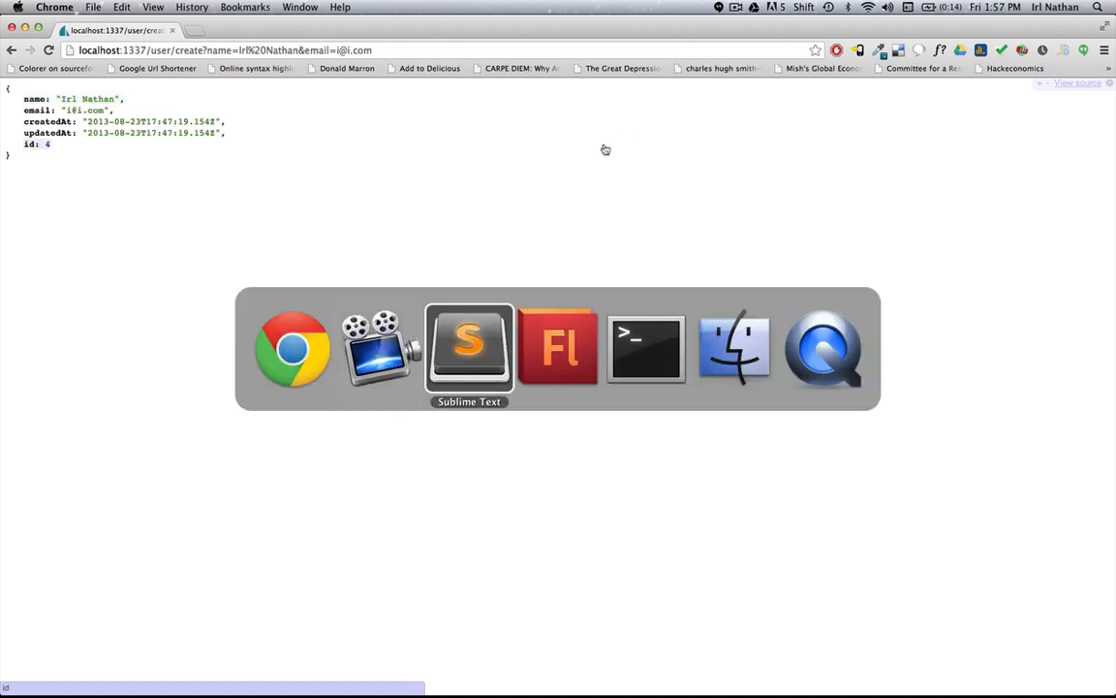
# Add a new user folder under views and start a new file in it
pyautogui.click(469, 347)
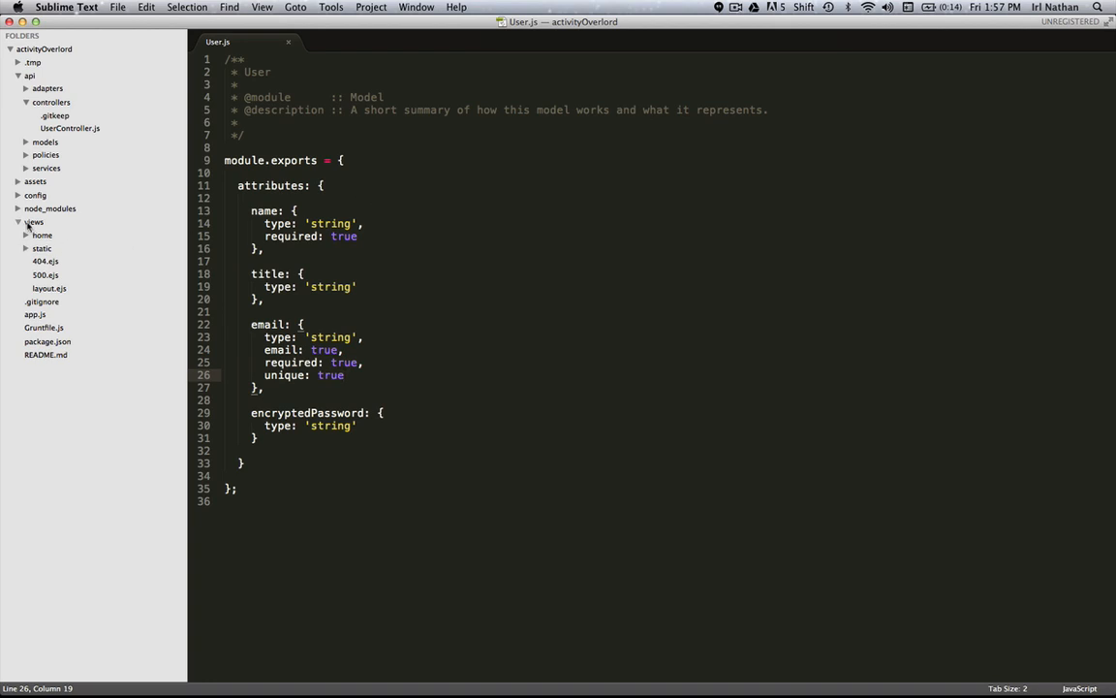
pyautogui.rightClick(34, 222)
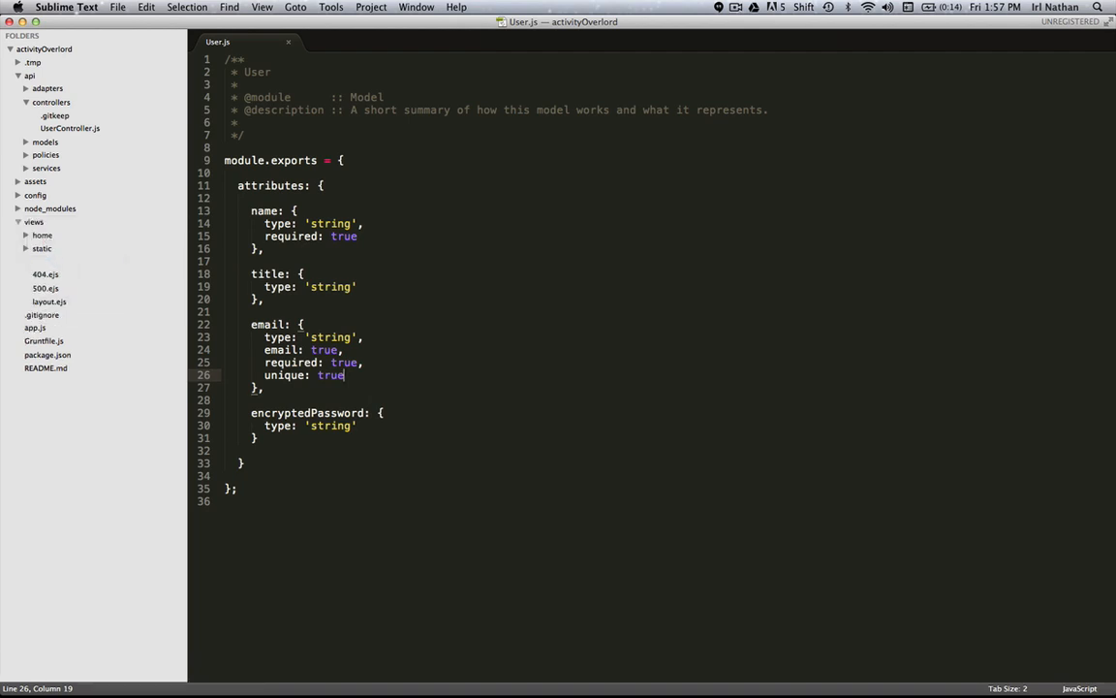
pyautogui.click(40, 262)
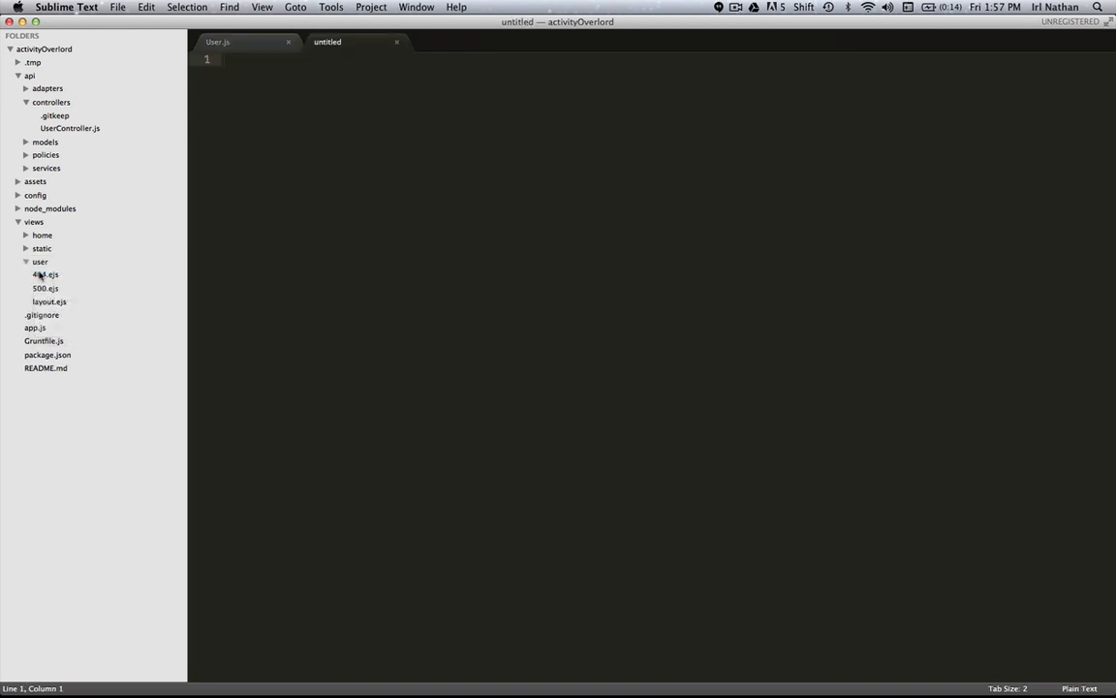
pyautogui.click(35, 194)
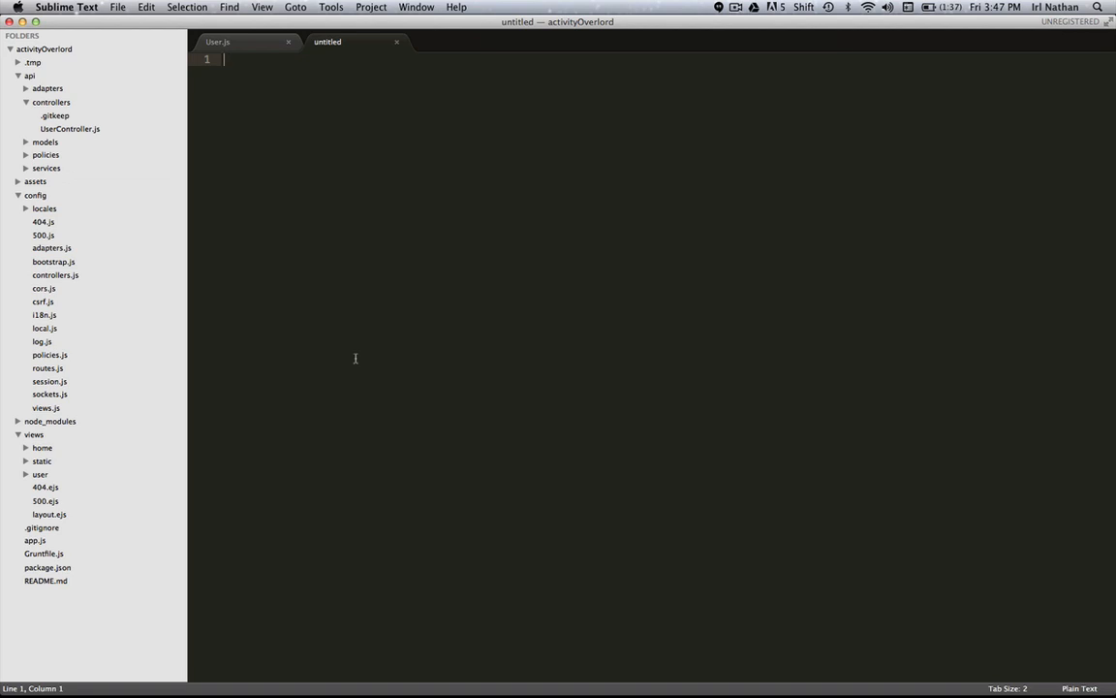
# Write an <h1> User Signup Form </h1> heading in the new view file
pyautogui.write('<')
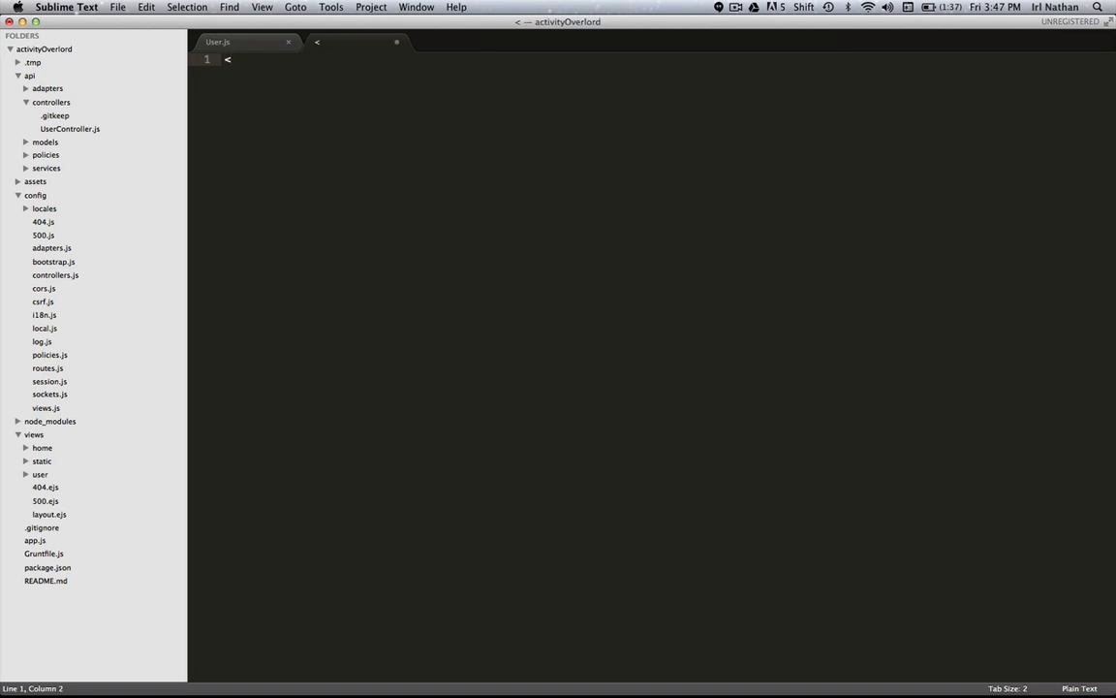
pyautogui.write('h1>')
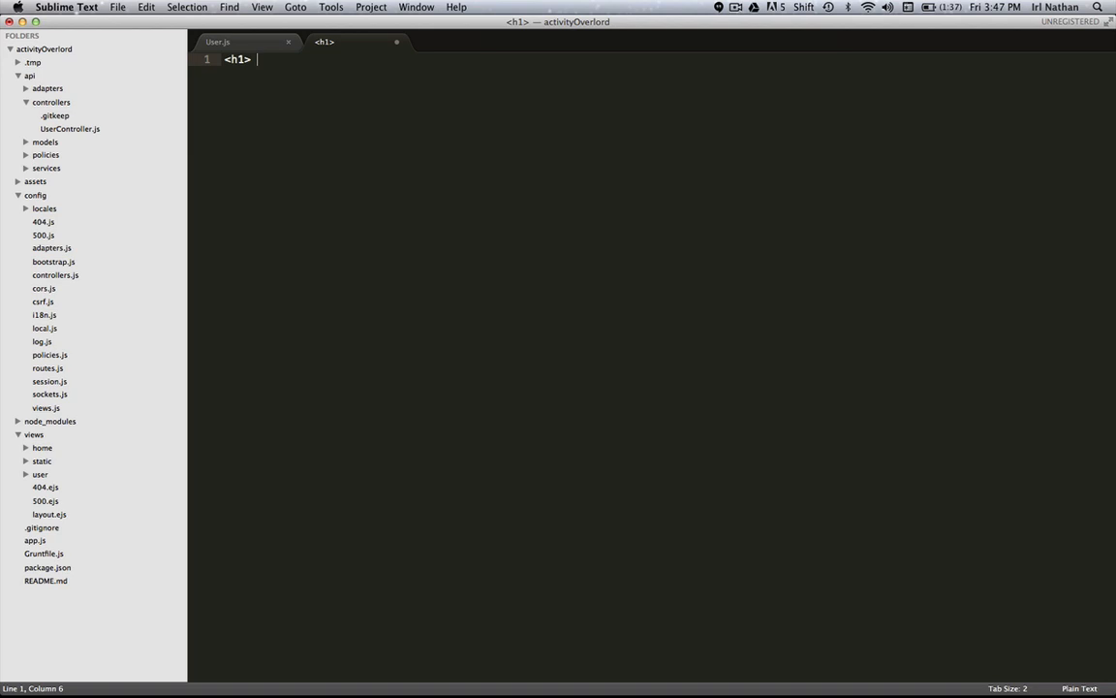
pyautogui.write('User Sign')
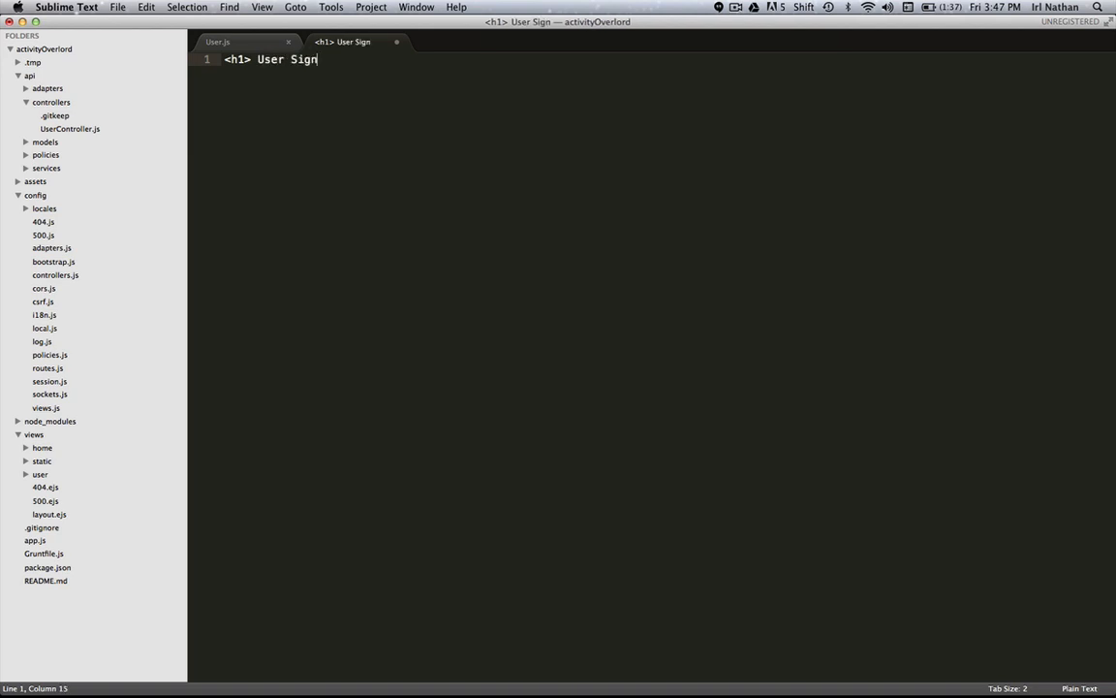
pyautogui.write('up Form <')
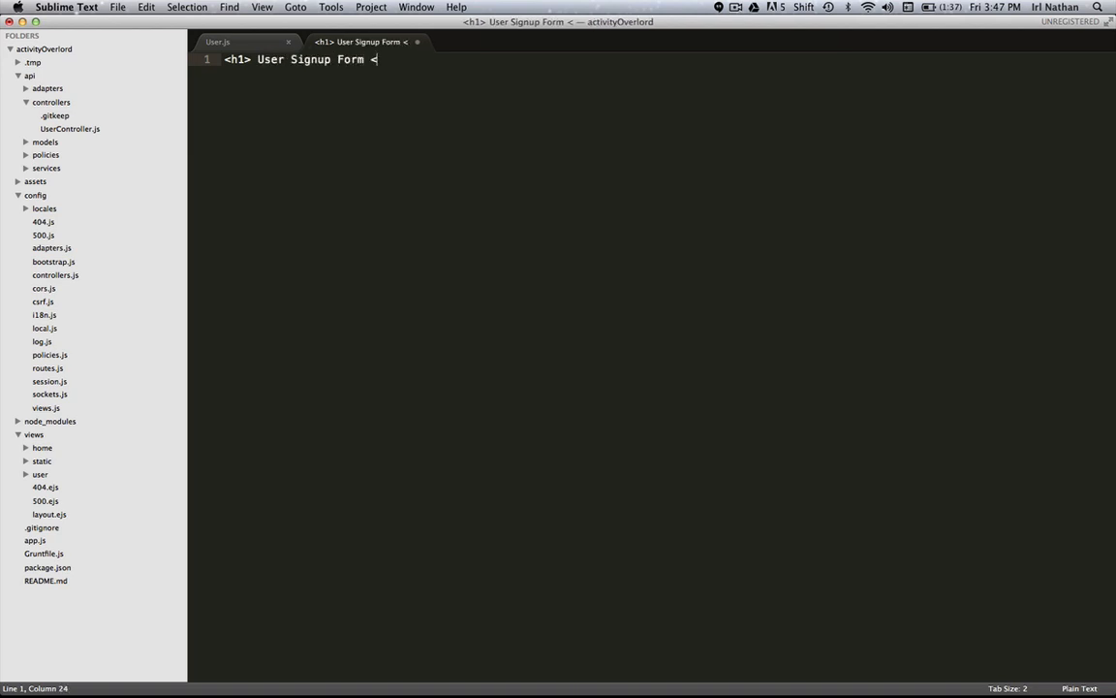
pyautogui.write('/h1>')
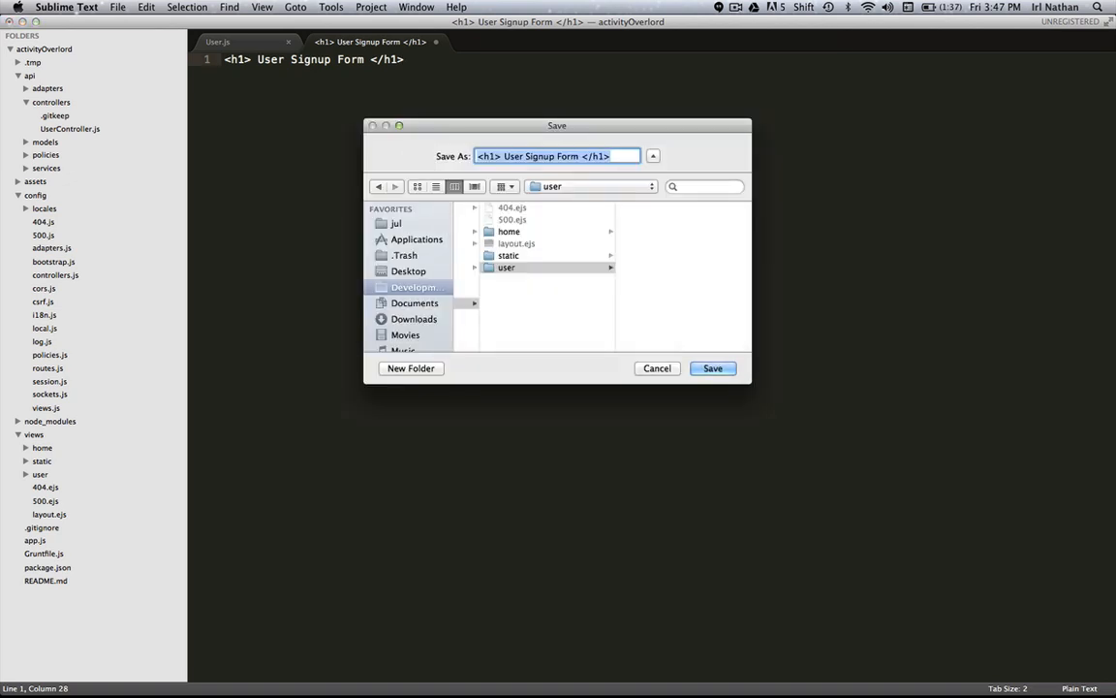
# Save the signup view as new.ejs in views/user
pyautogui.write('new.ejs')
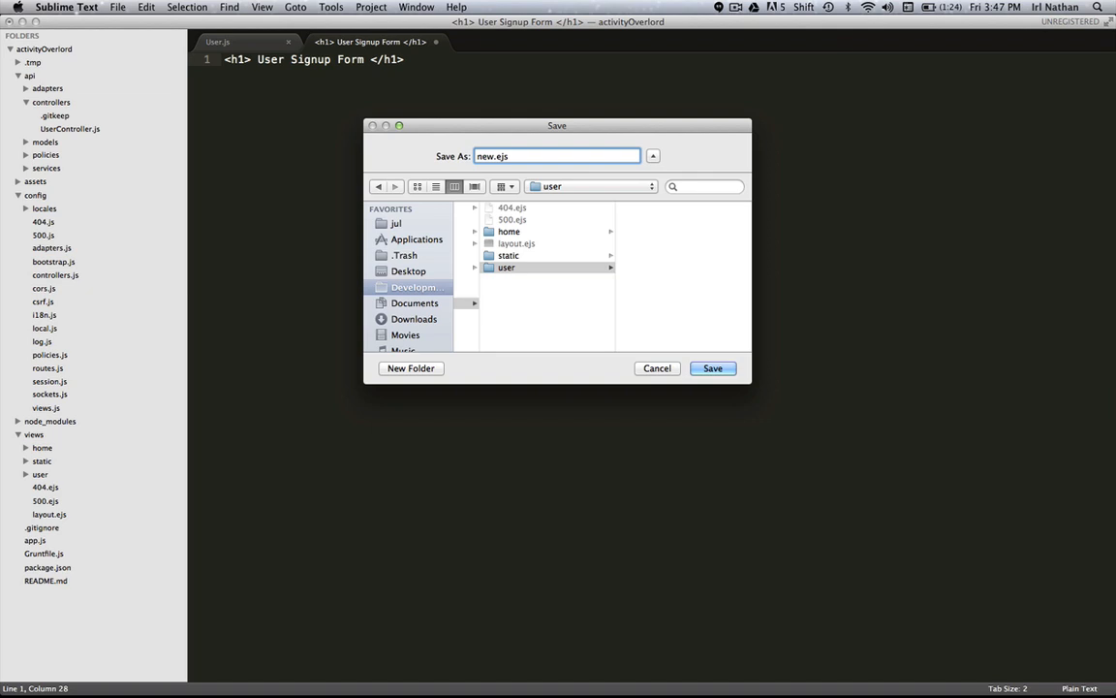
pyautogui.click(712, 368)
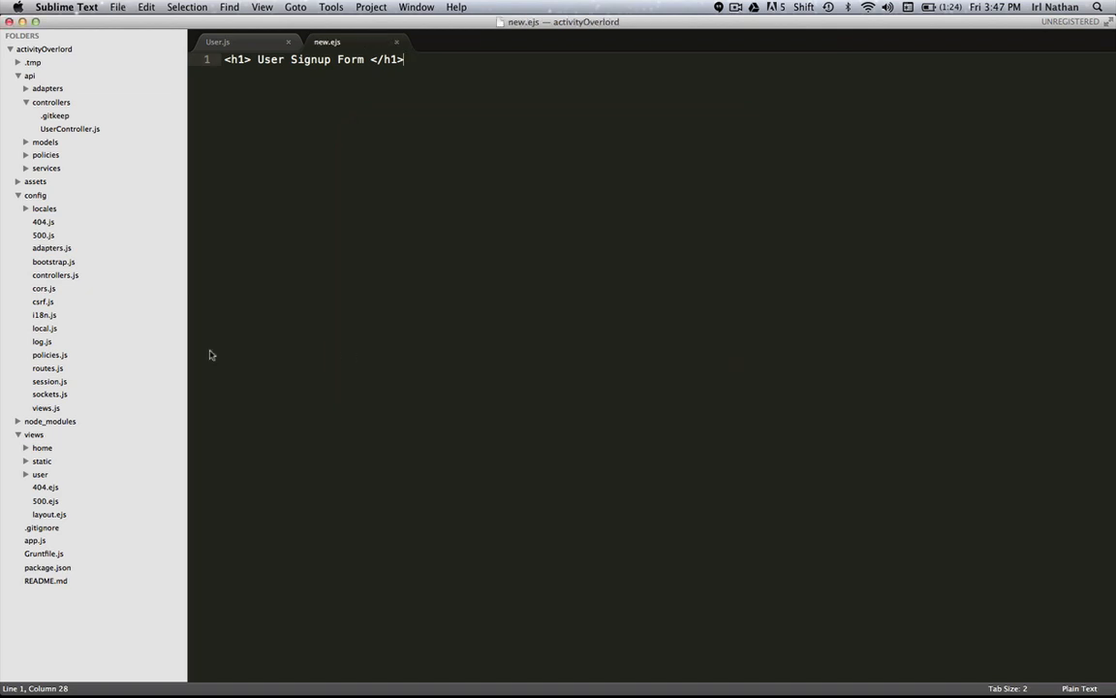
pyautogui.click(70, 128)
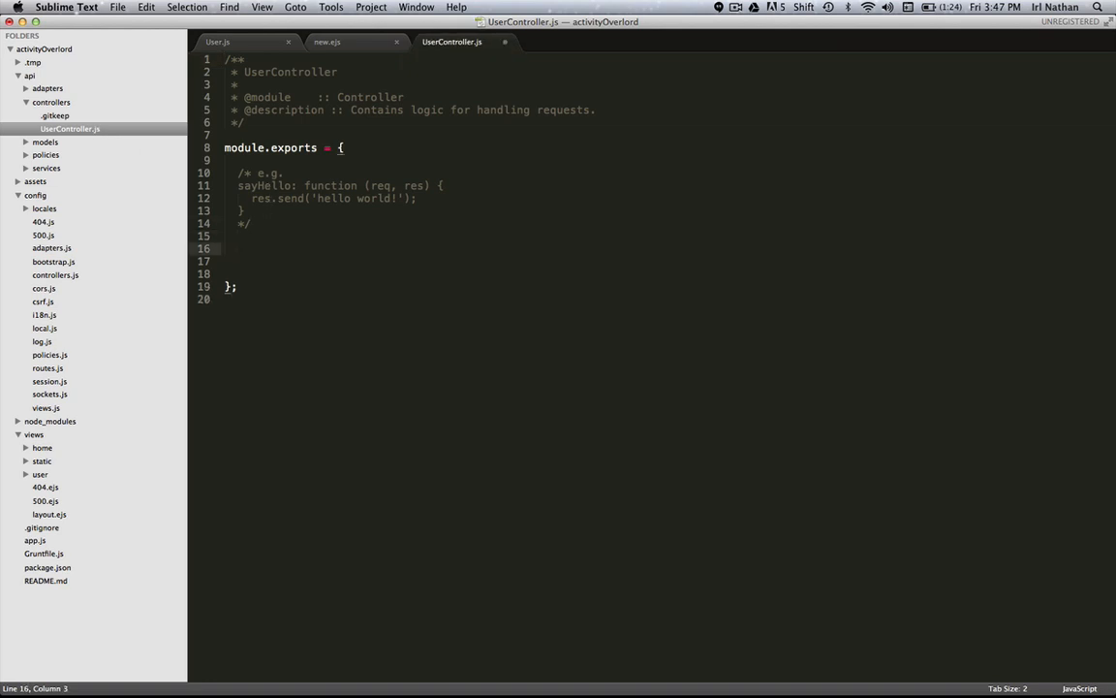
# Add a 'new': function (req, res) { res.view(); } action to UserController.js
pyautogui.write("'new'")
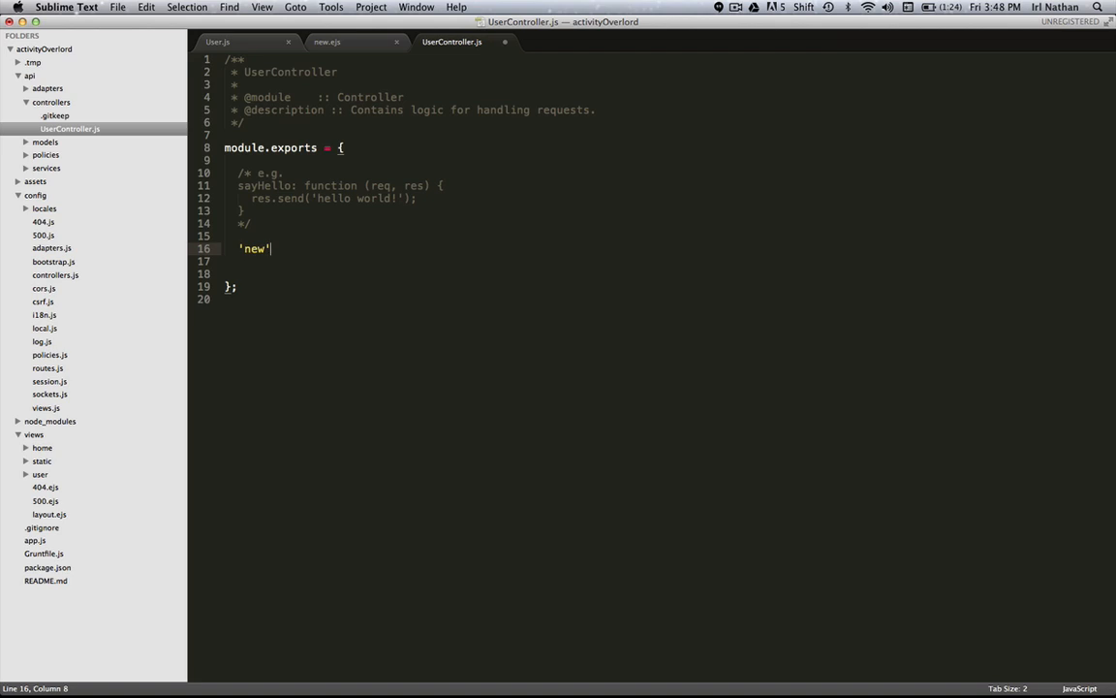
pyautogui.write(': function (req, res) {')
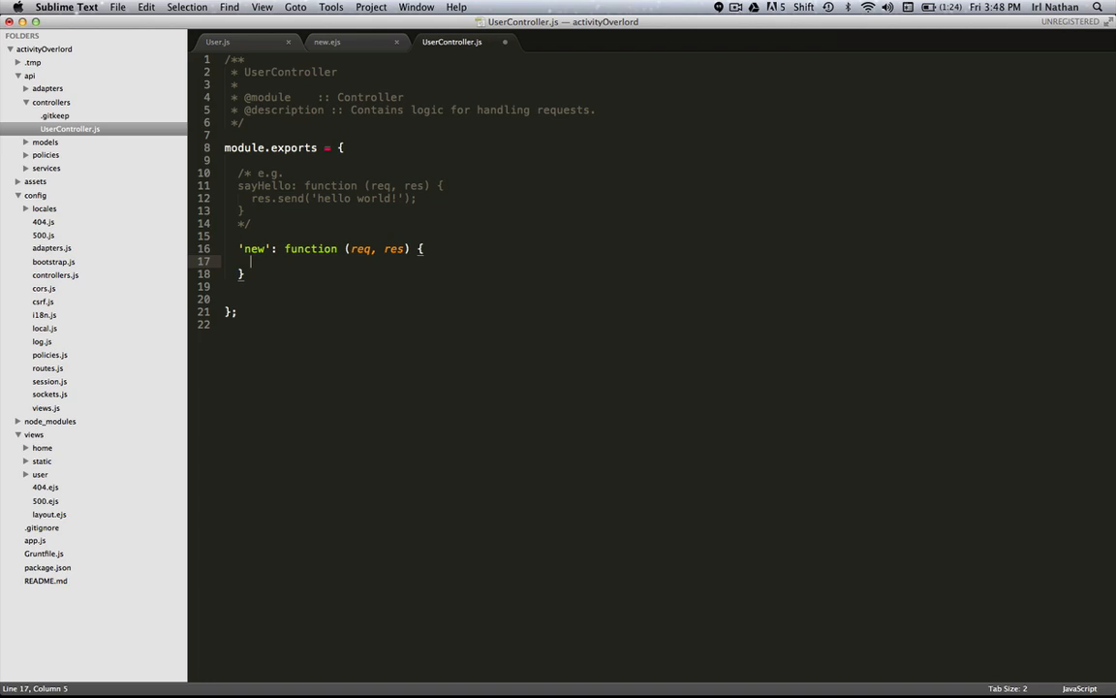
pyautogui.write('r')
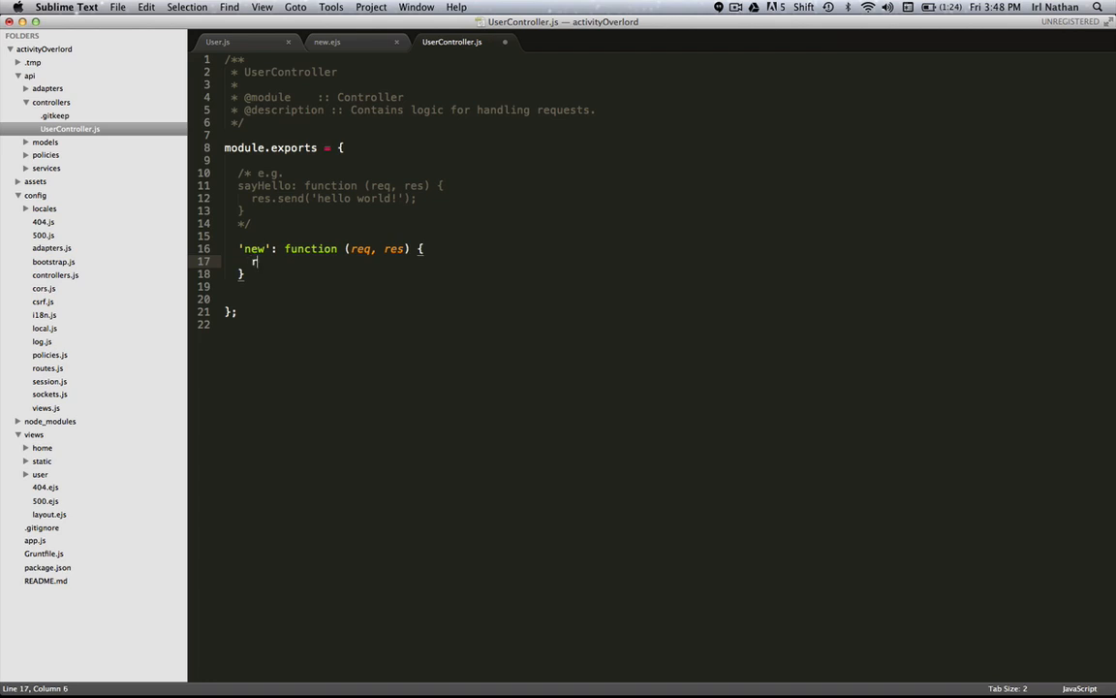
pyautogui.write('es.view')
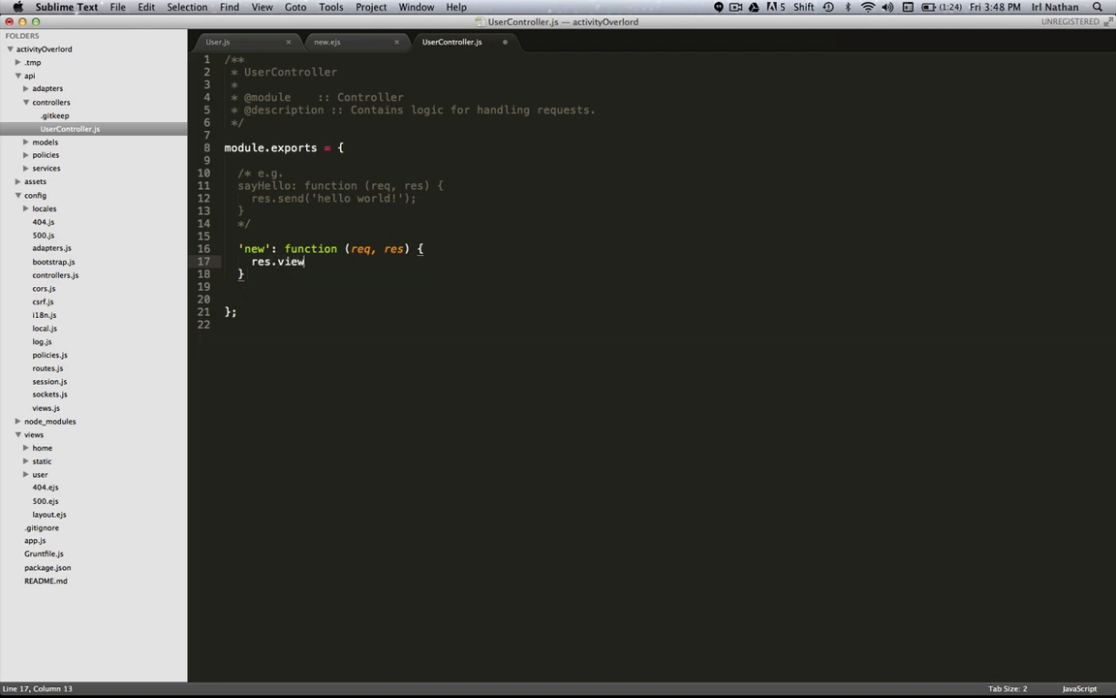
pyautogui.write('();')
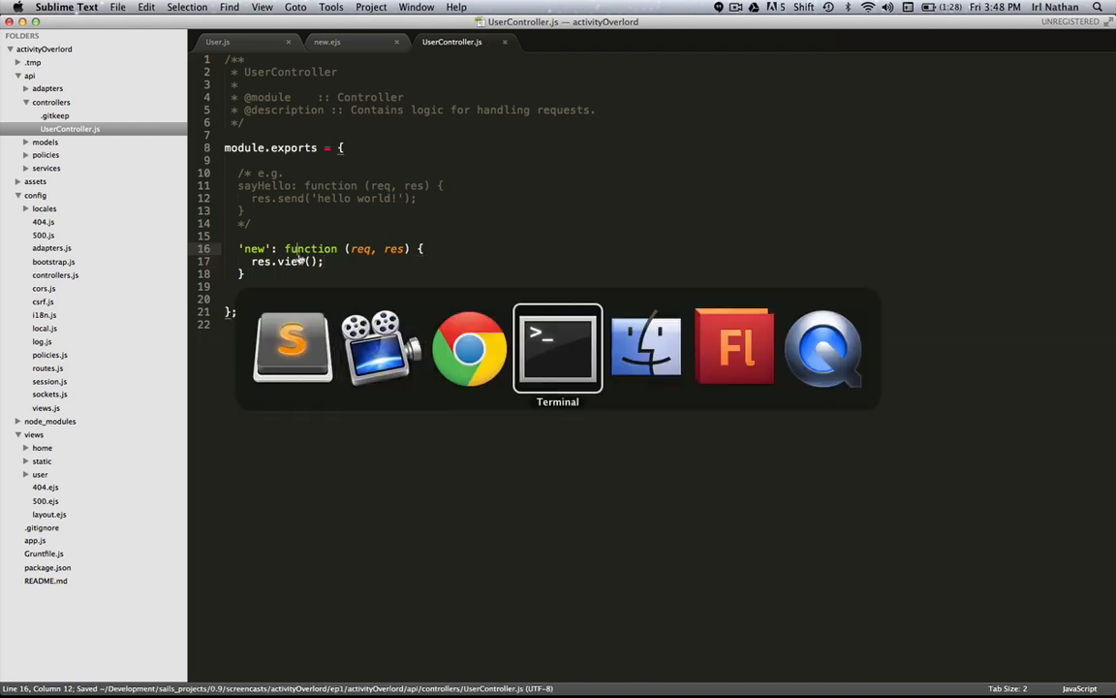
# Check the Sails server terminal, then follow Sign up now! to localhost:1337/user/new
pyautogui.click(557, 347)
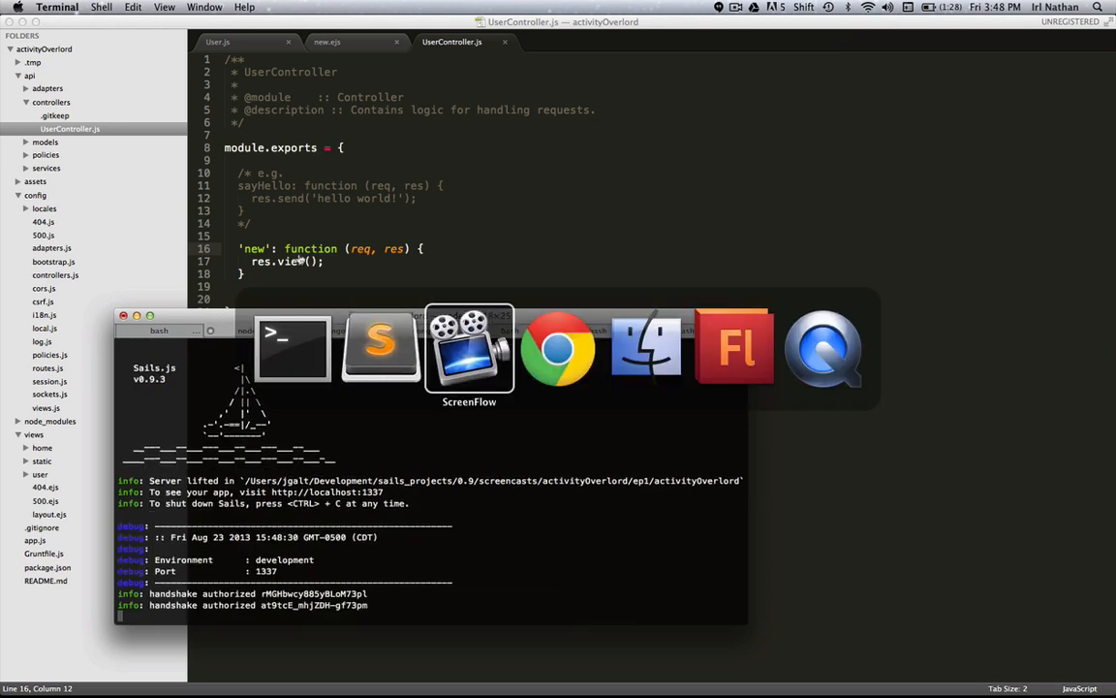
pyautogui.click(557, 349)
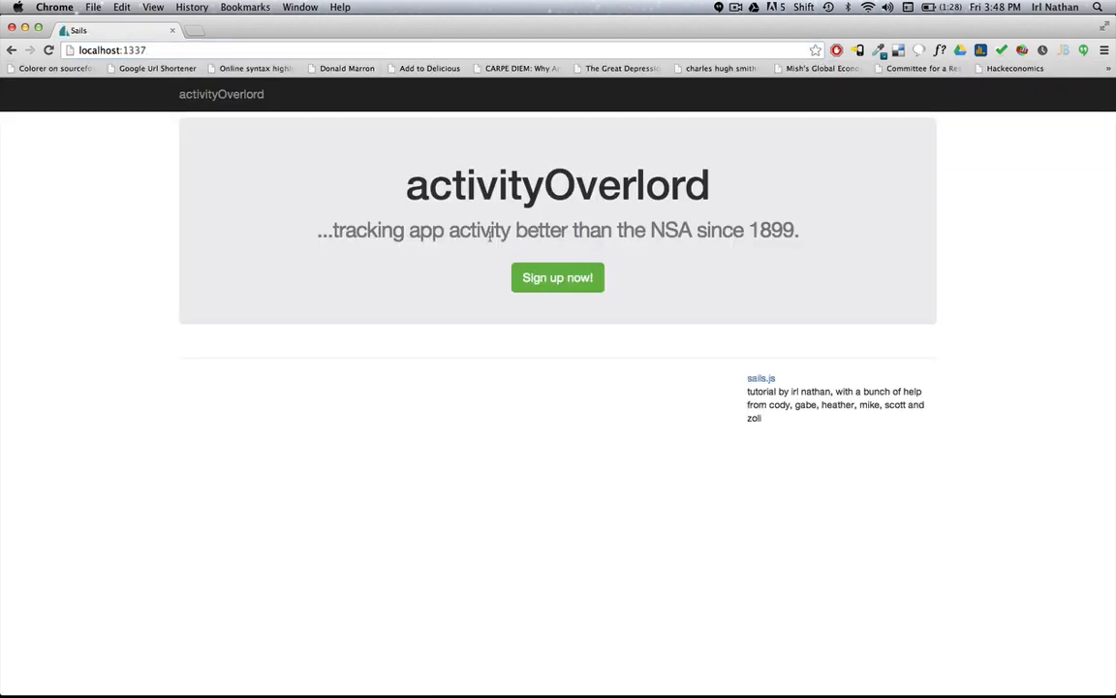
pyautogui.click(557, 277)
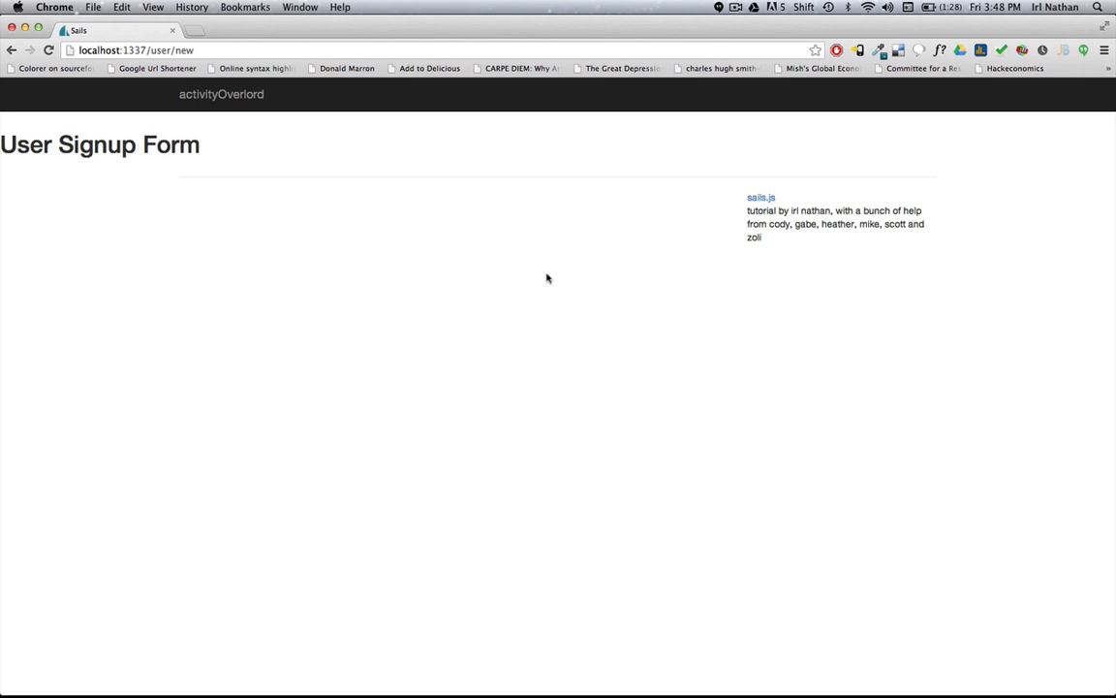
pyautogui.moveTo(145, 162)
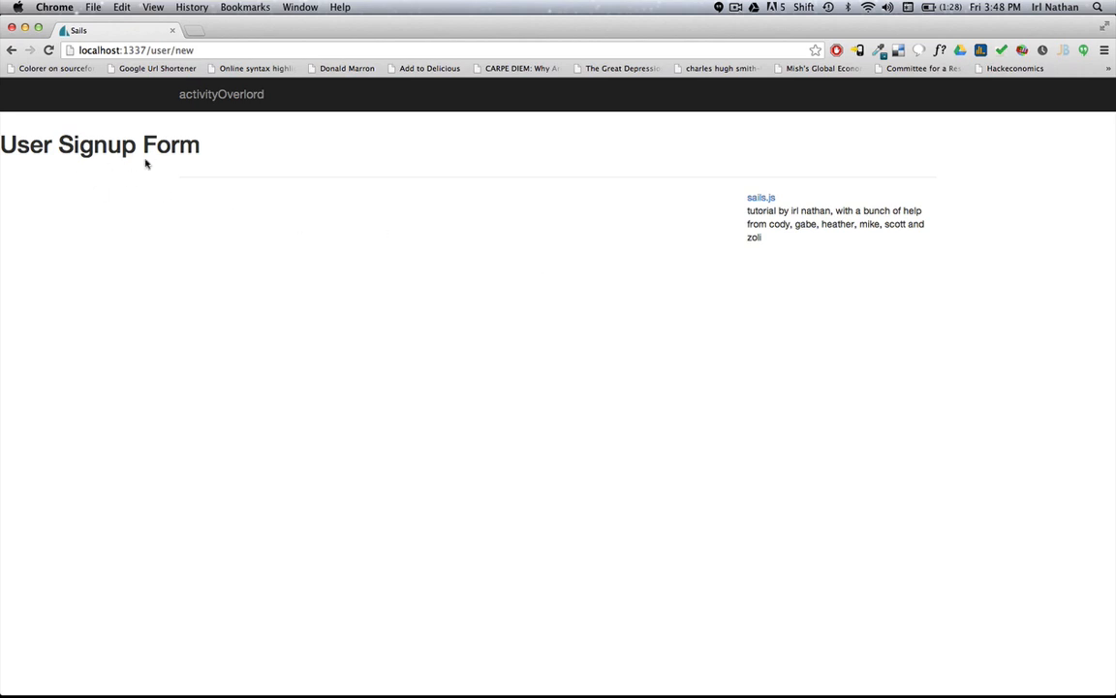
pyautogui.moveTo(160, 233)
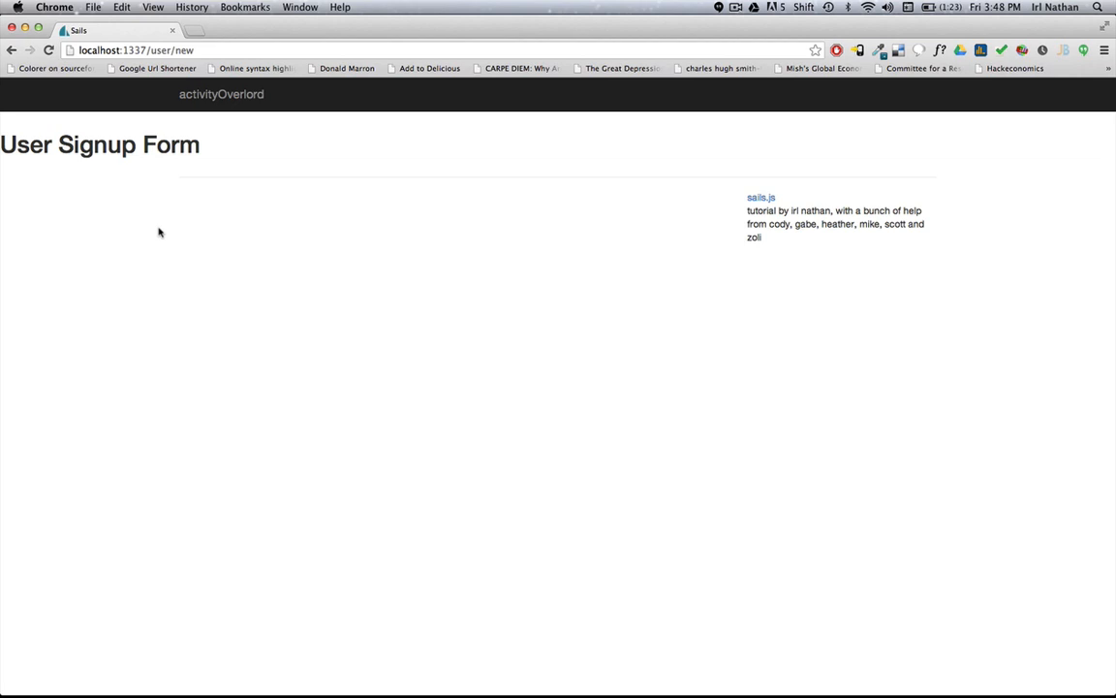
pyautogui.moveTo(171, 124)
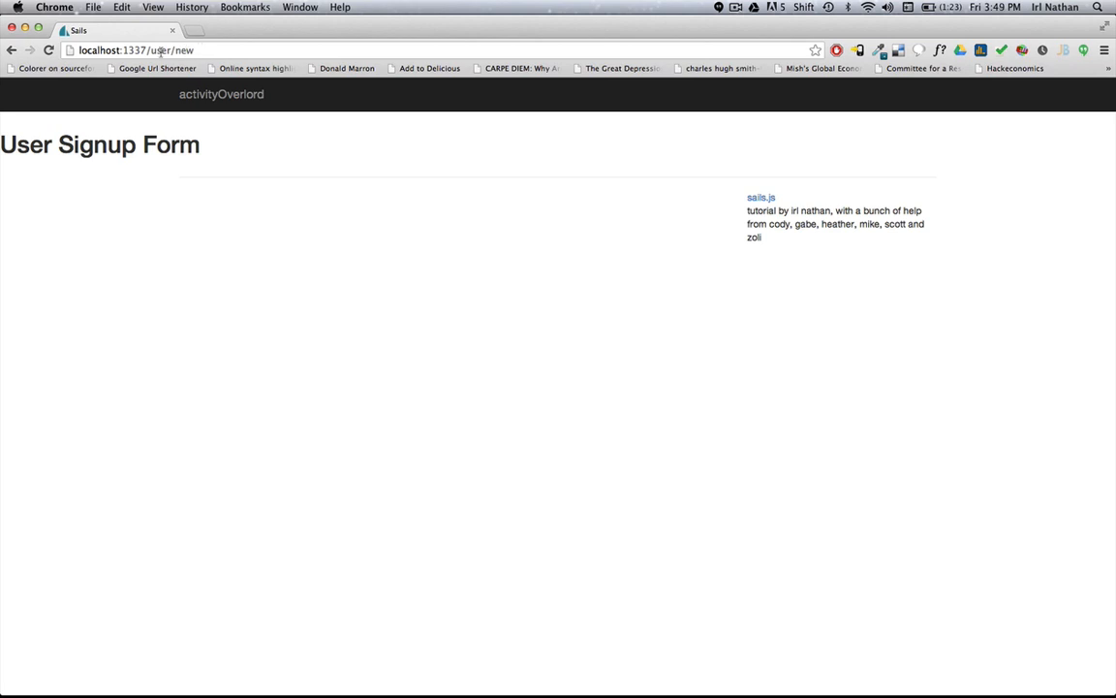
pyautogui.moveTo(187, 173)
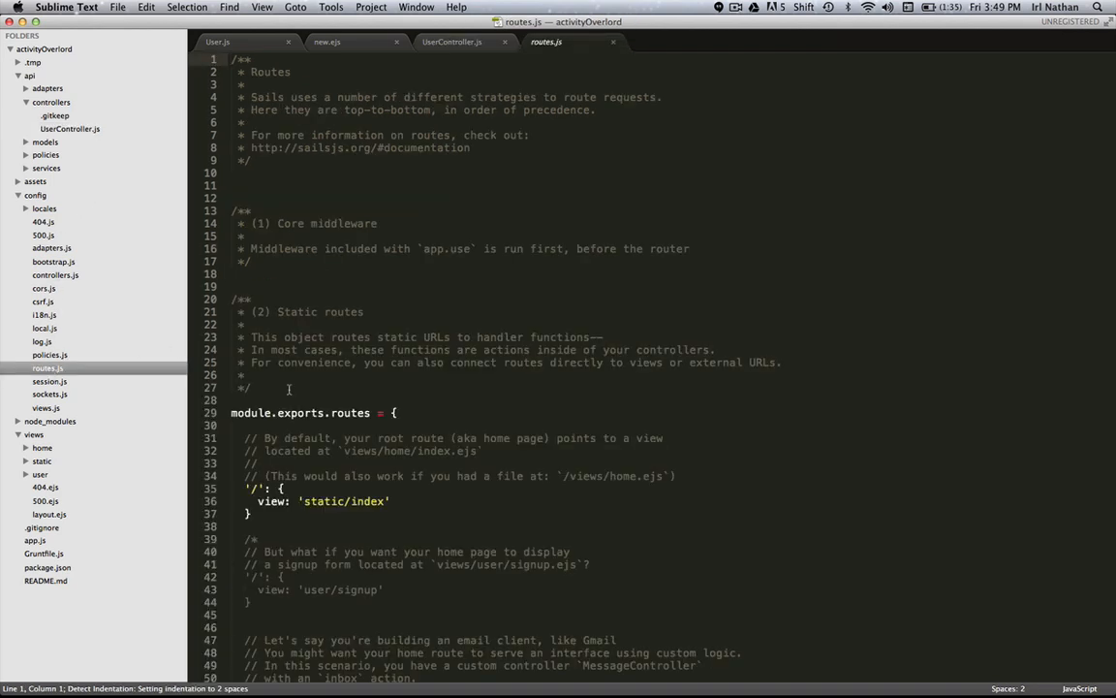
# Scroll through config/routes.js reading the static routes and blueprint comments
pyautogui.scroll(-3)
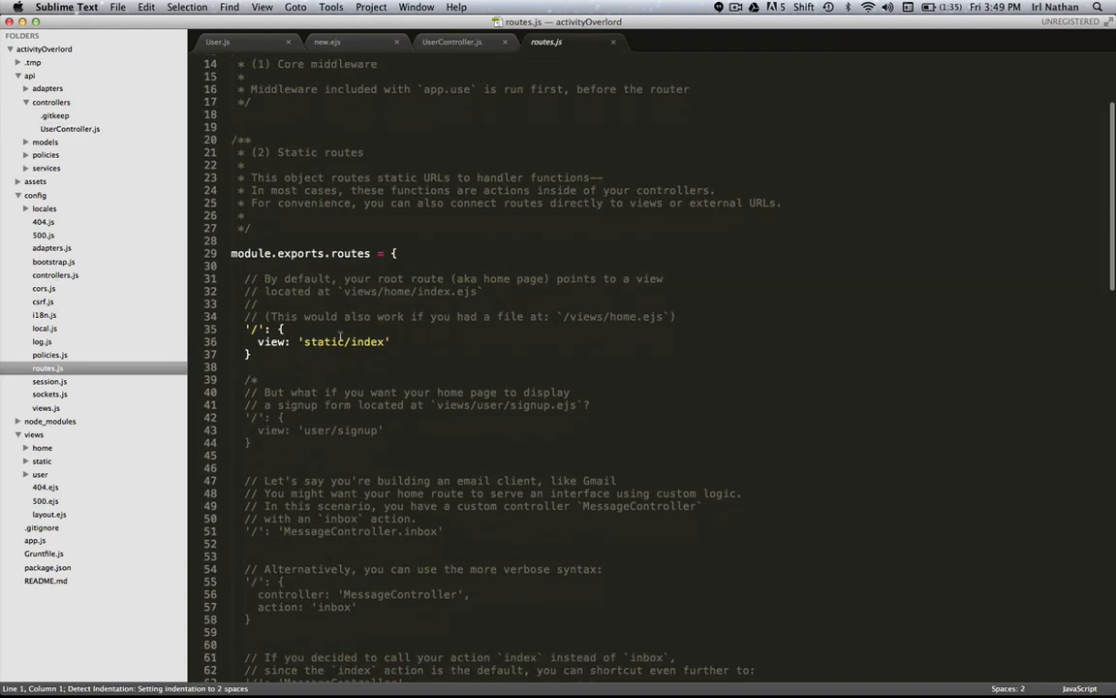
pyautogui.scroll(-3)
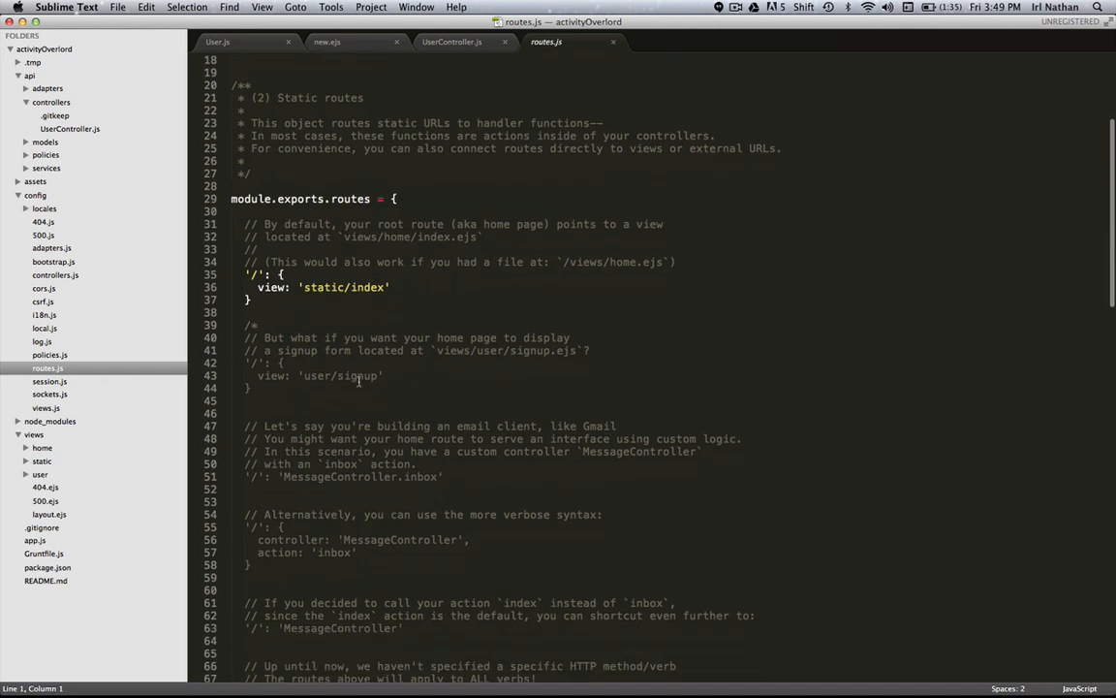
pyautogui.scroll(-3)
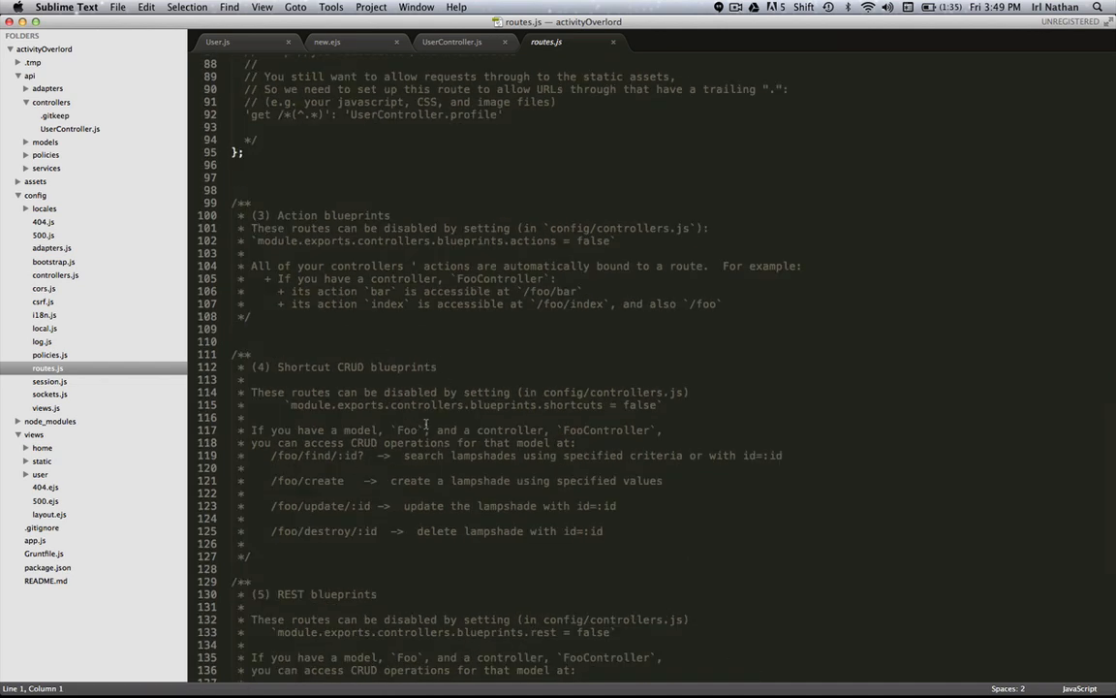
pyautogui.scroll(-3)
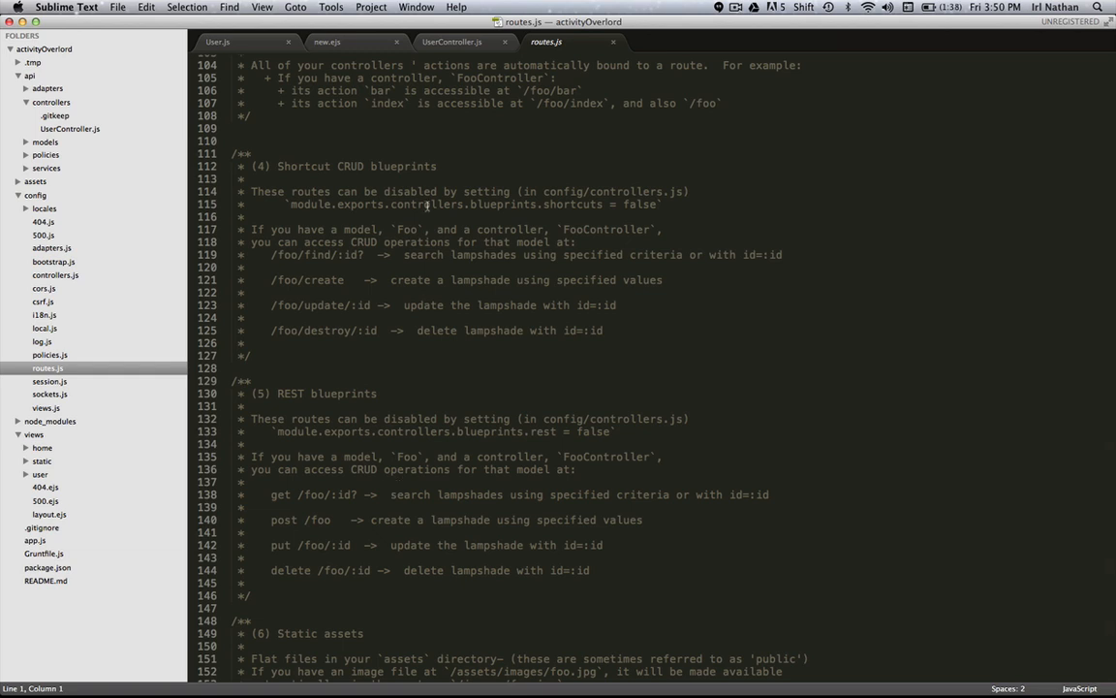
pyautogui.click(327, 42)
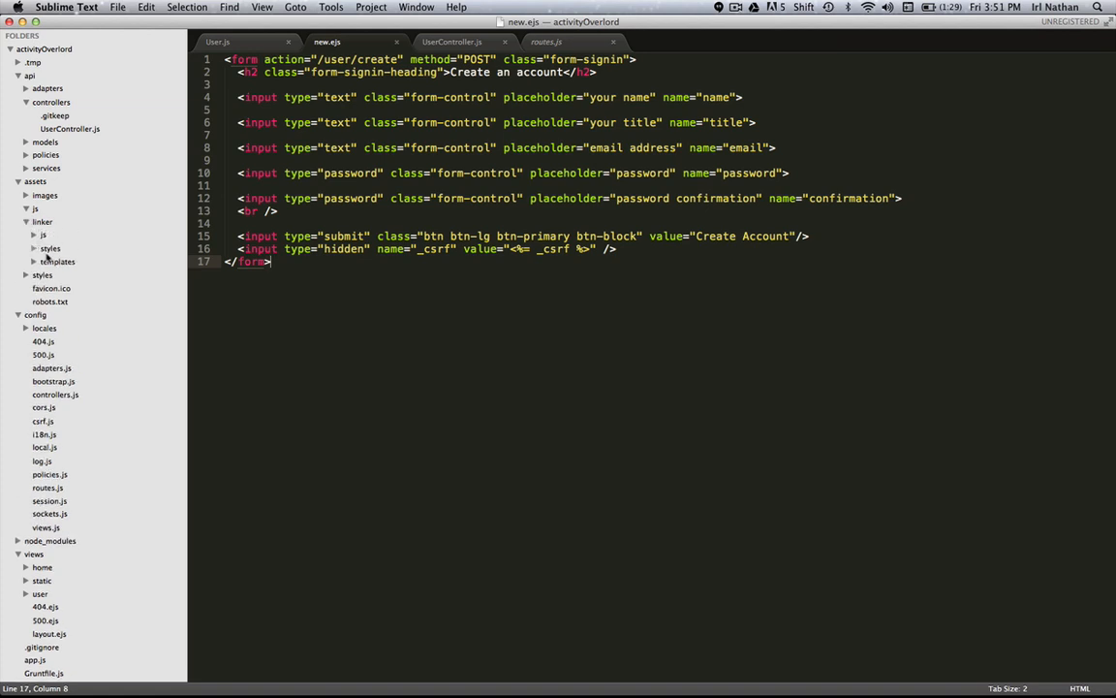
# Add the .form-signin rules to assets/linker/styles/custom.less and save
pyautogui.click(68, 287)
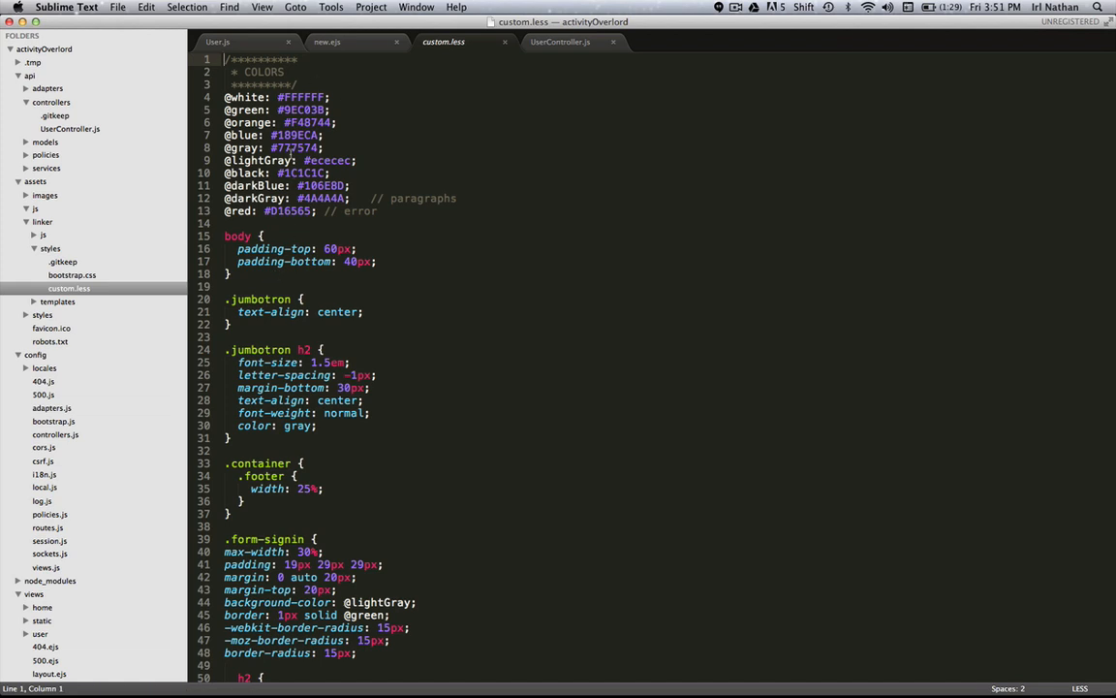
pyautogui.scroll(-3)
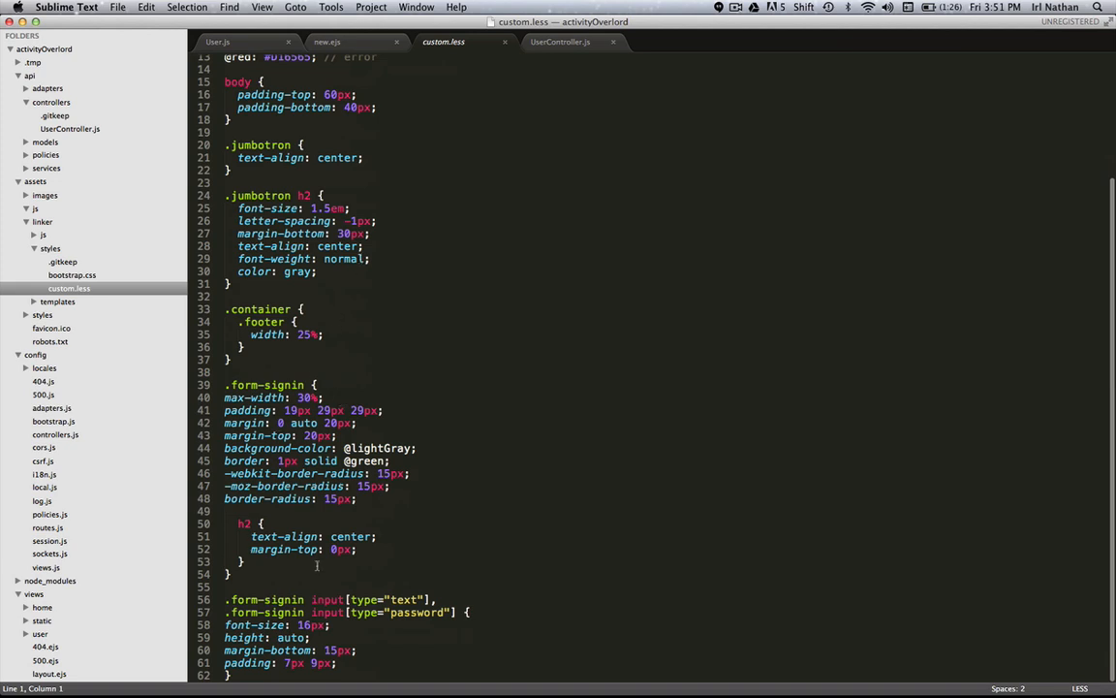
pyautogui.moveTo(349, 388)
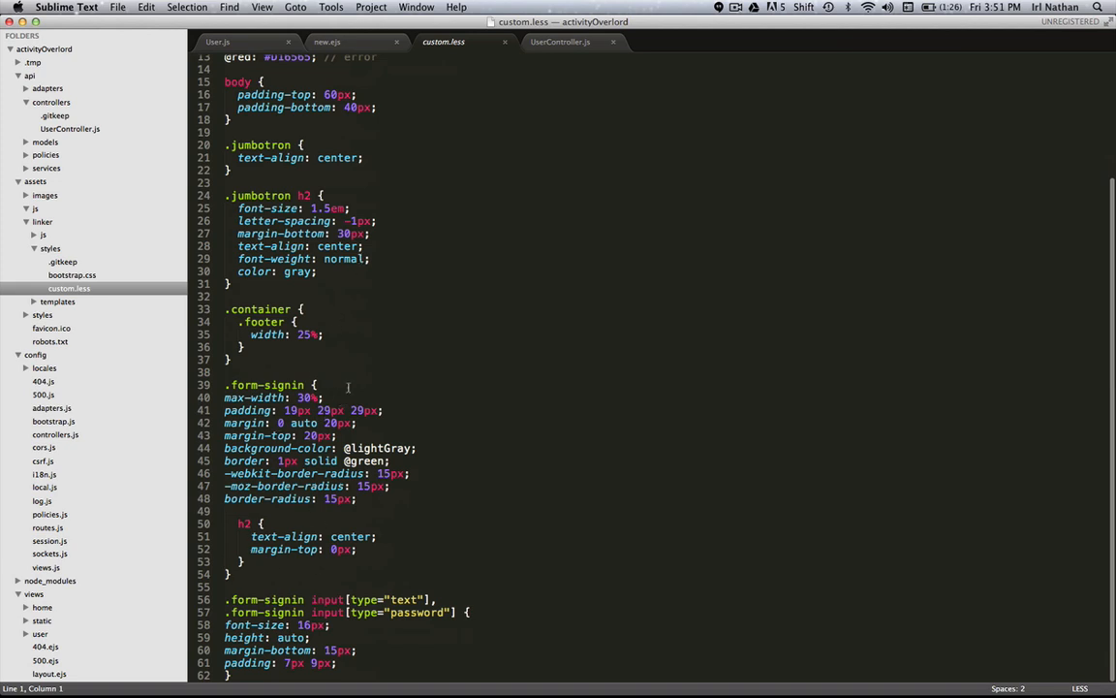
pyautogui.moveTo(428, 336)
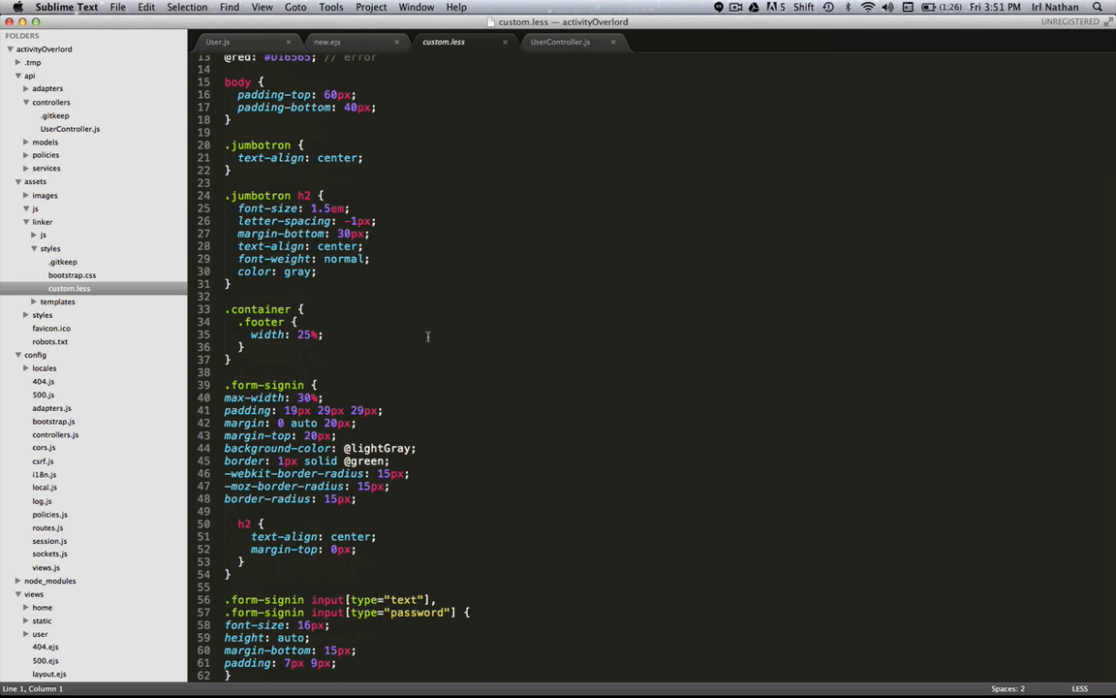
pyautogui.click(380, 349)
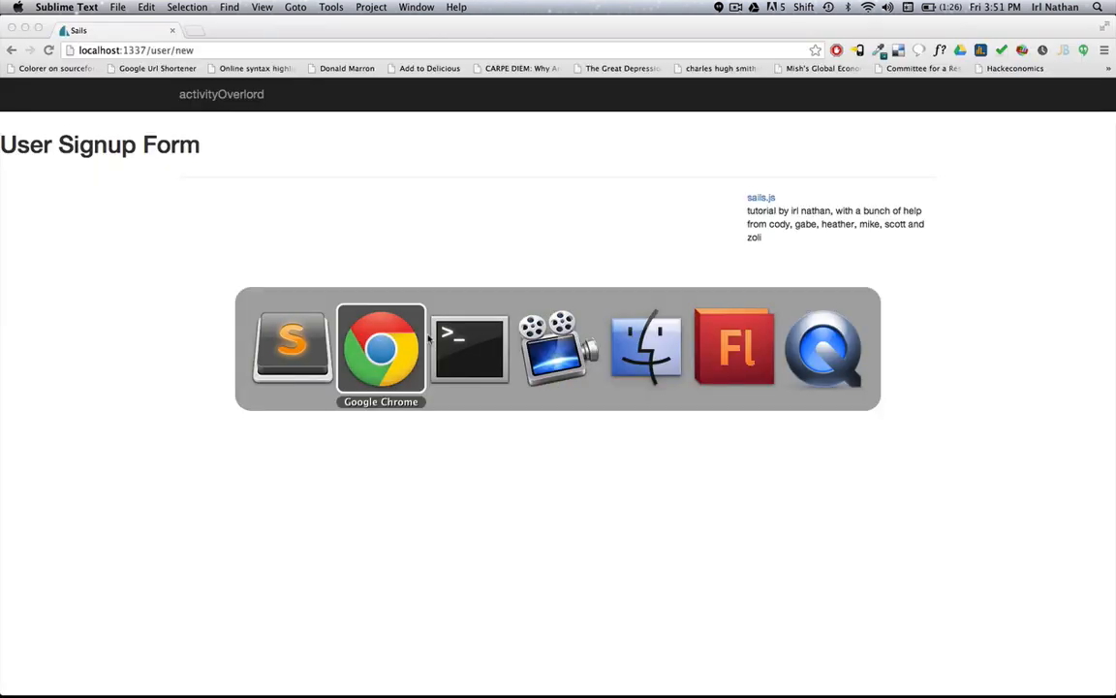
# Reload localhost:1337/user/new to see the styled Create an account form
pyautogui.click(380, 347)
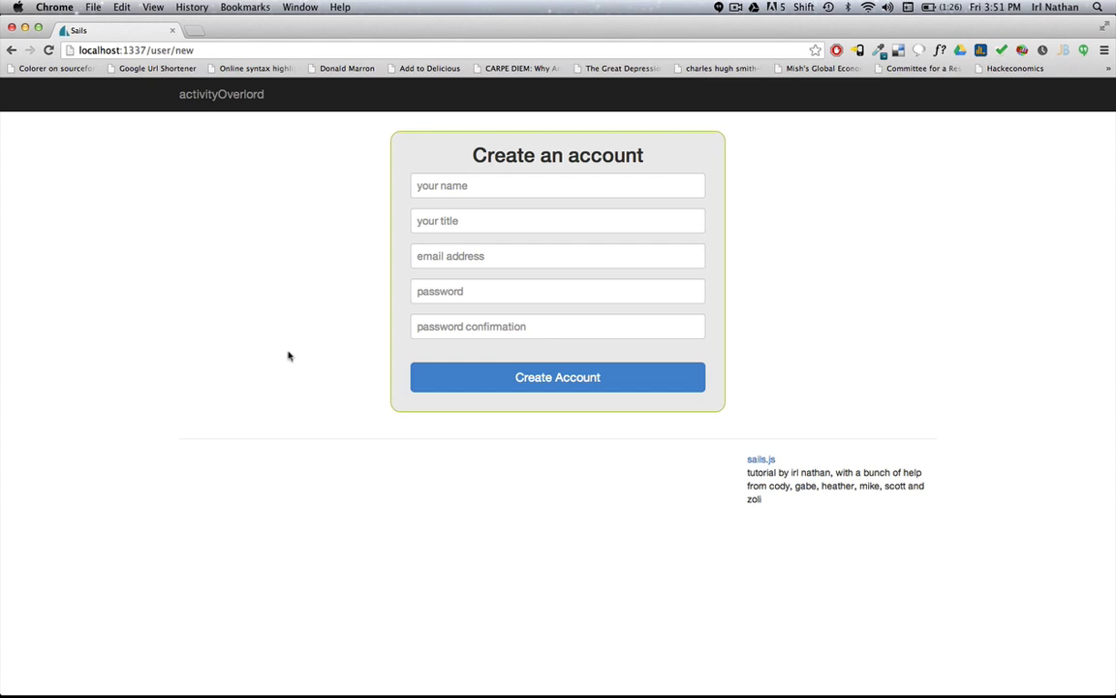
pyautogui.moveTo(367, 348)
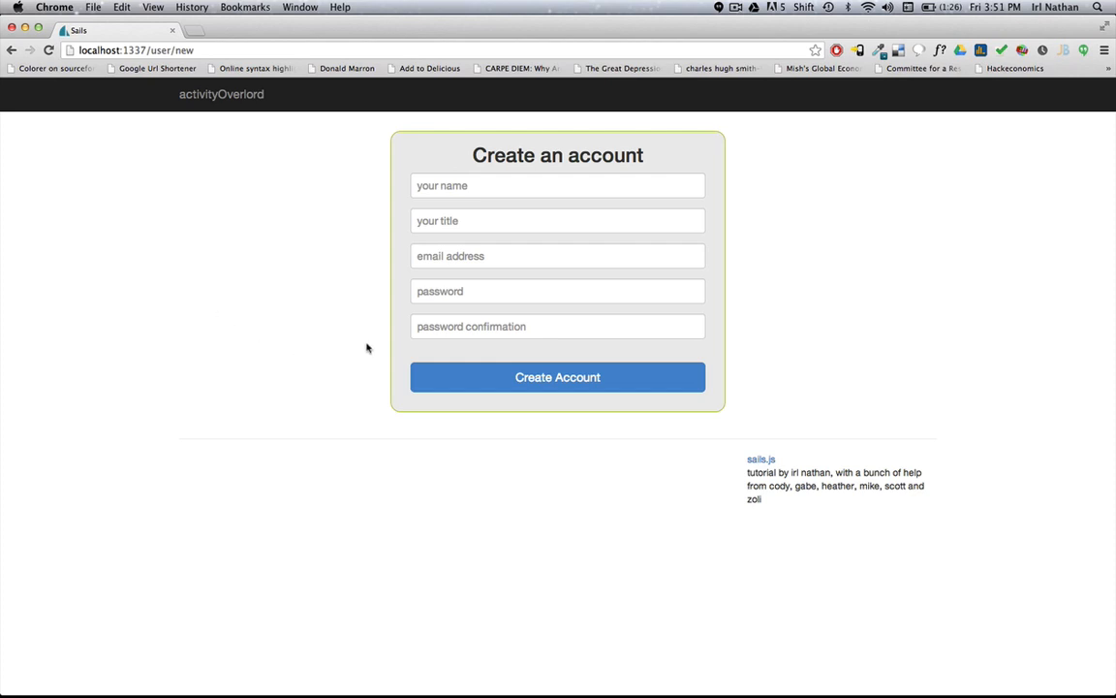